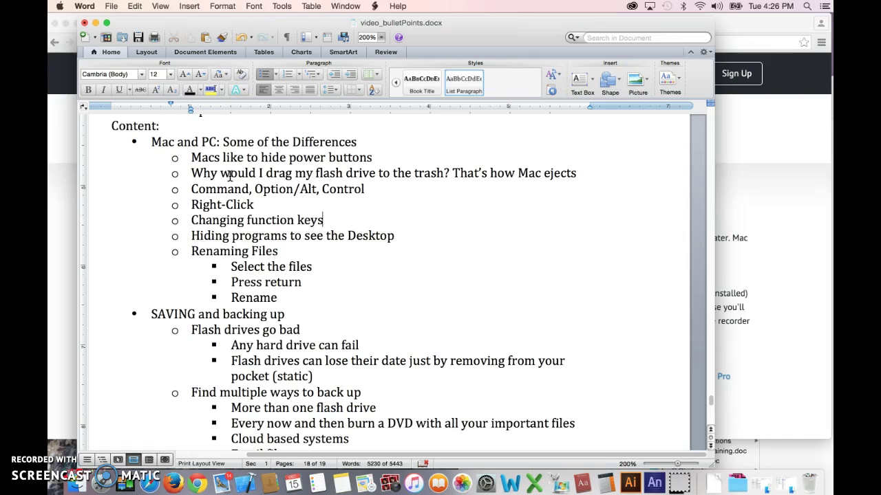
mouse_move(288, 142)
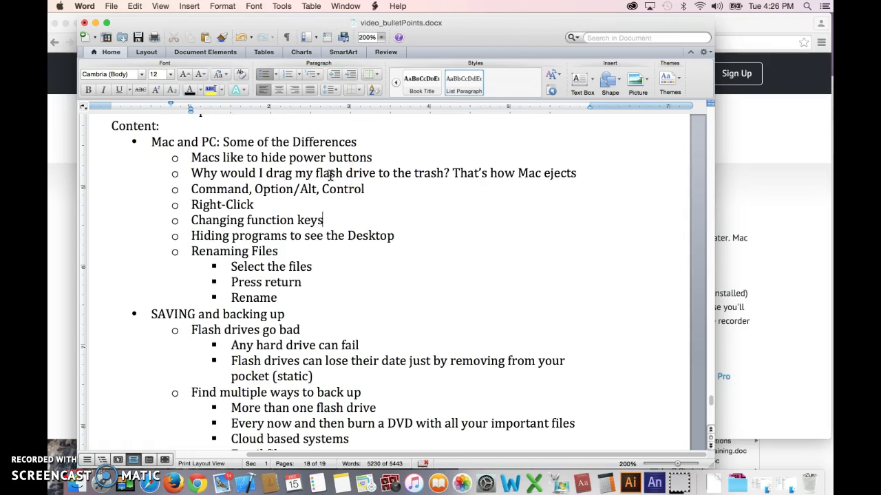
mouse_move(665, 311)
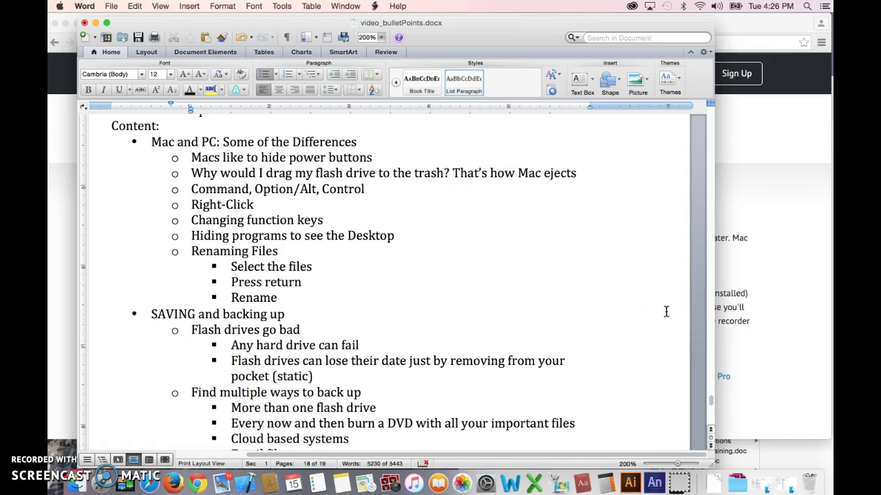
Launch System Preferences from the Apple menu.
click(324, 220)
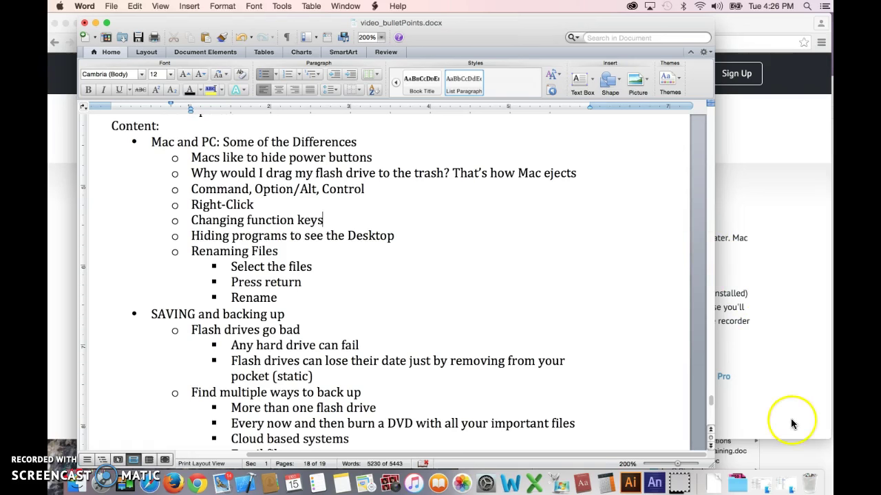
mouse_move(810, 481)
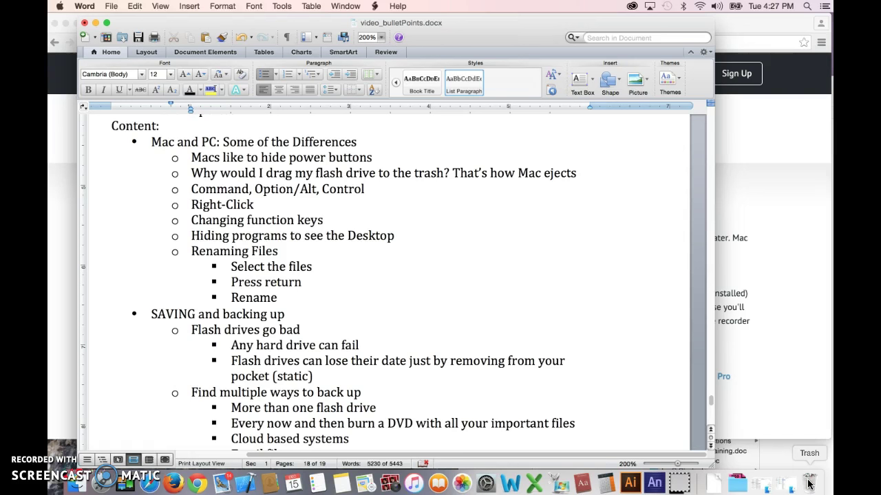
click(323, 220)
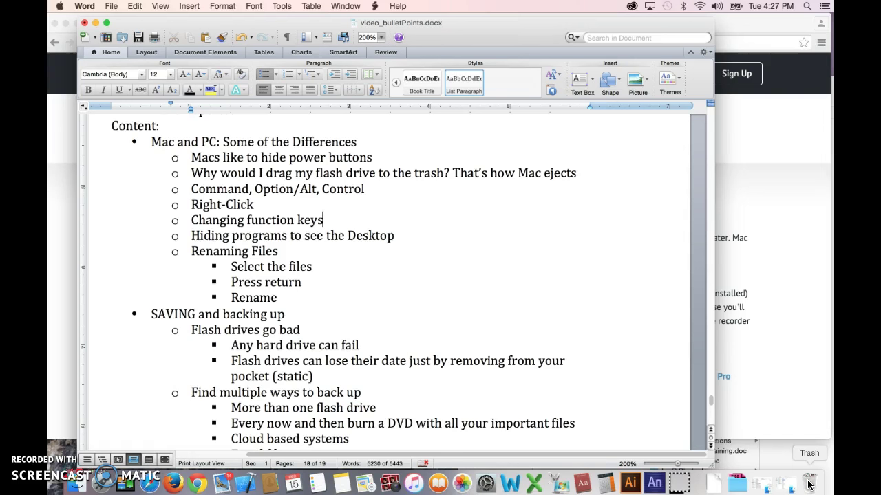
mouse_move(664, 360)
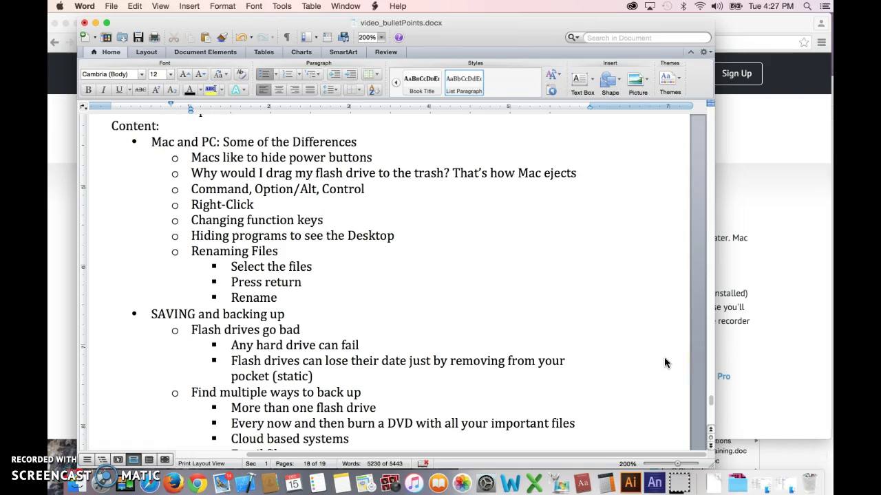
click(324, 220)
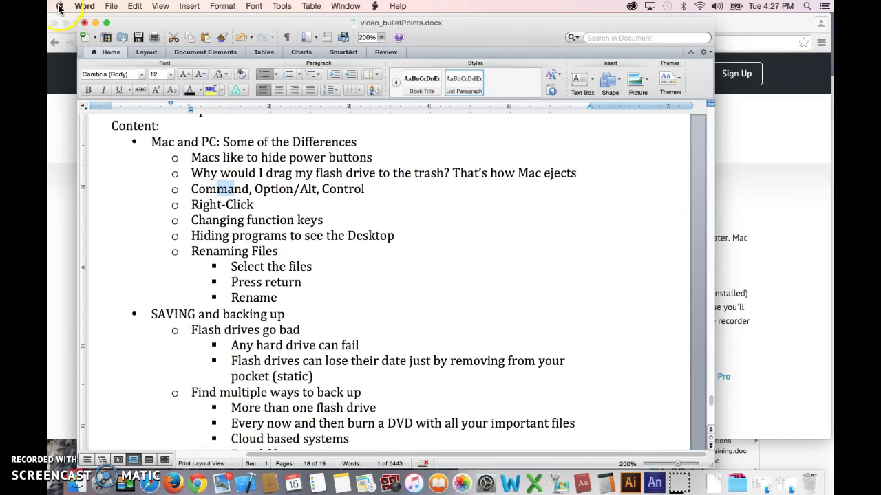
click(60, 5)
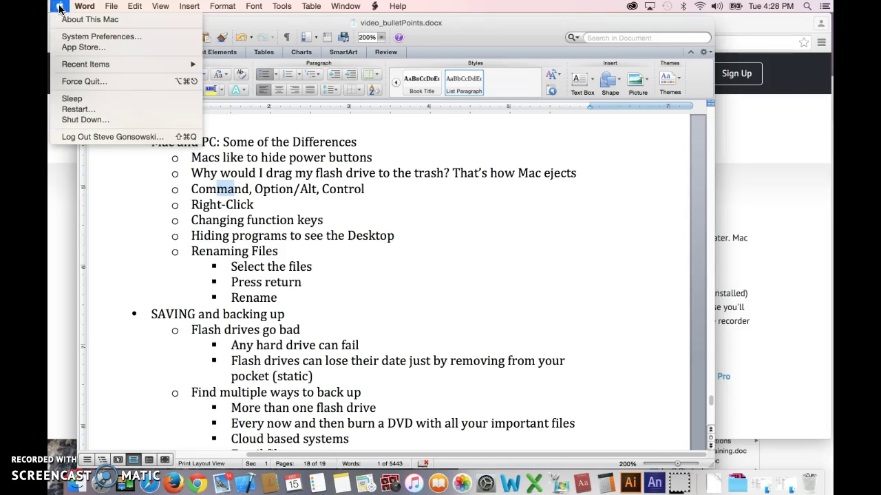
click(84, 6)
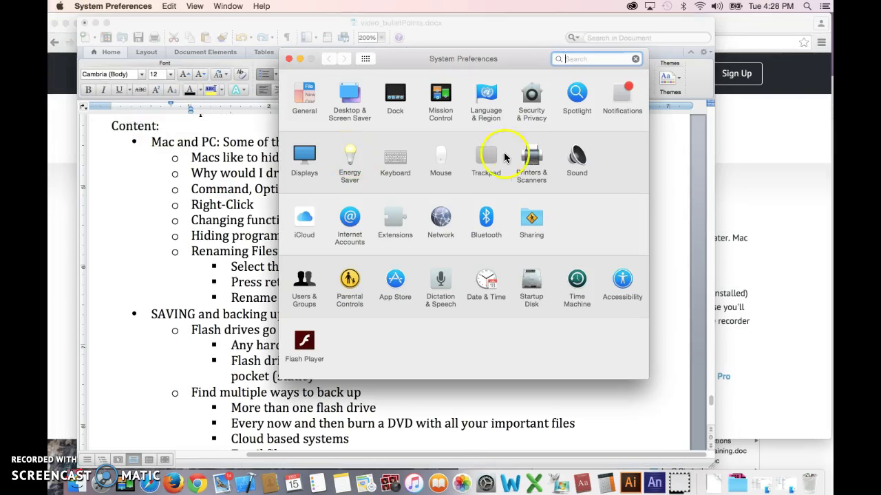
mouse_move(440, 158)
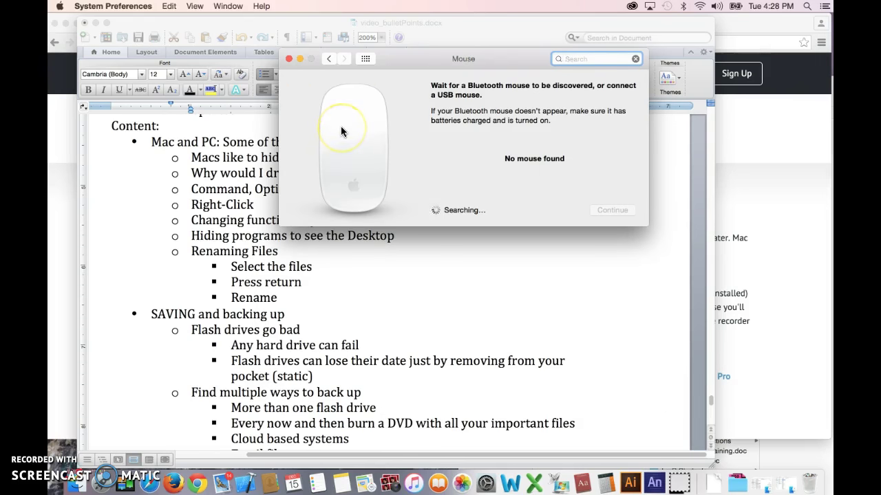
mouse_move(354, 122)
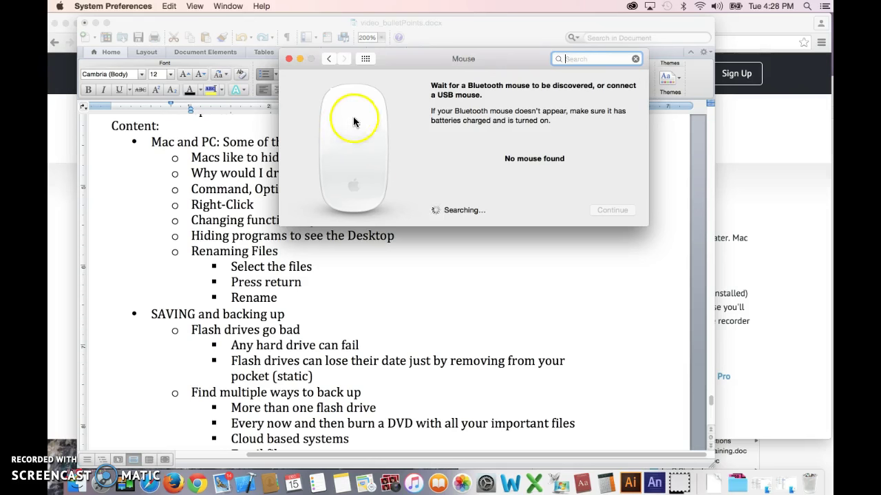
mouse_move(315, 113)
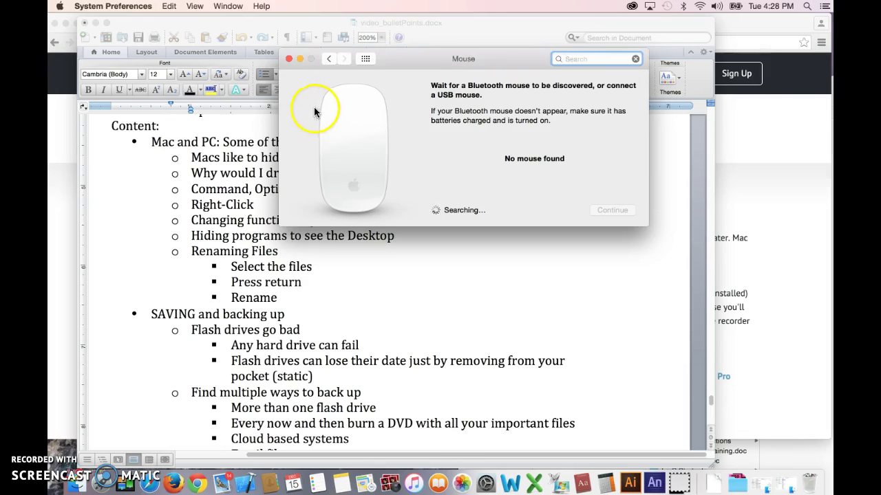
mouse_move(281, 106)
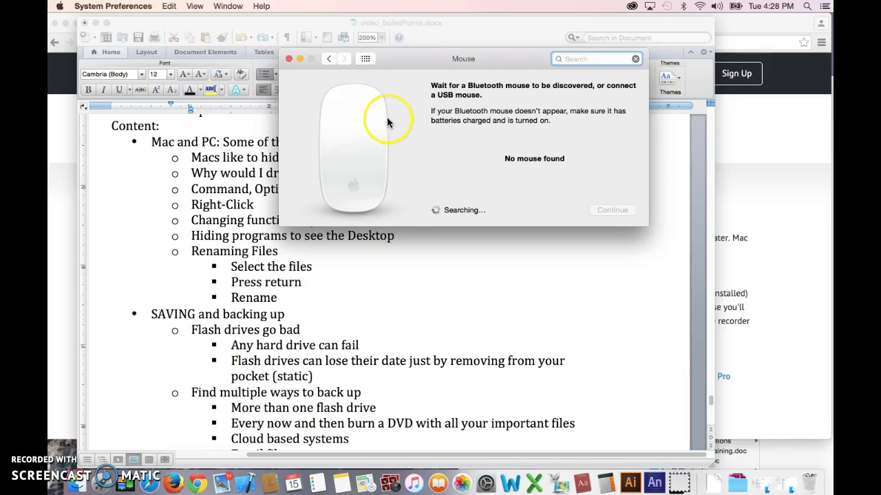
mouse_move(415, 109)
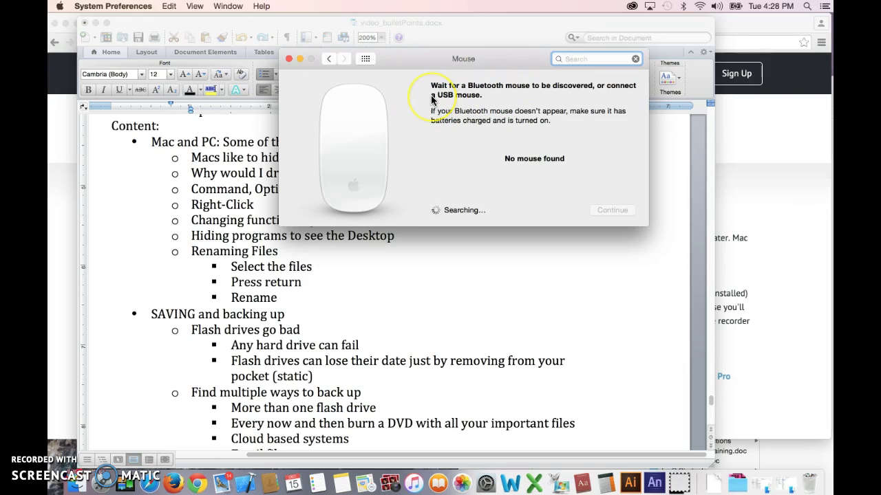
mouse_move(503, 114)
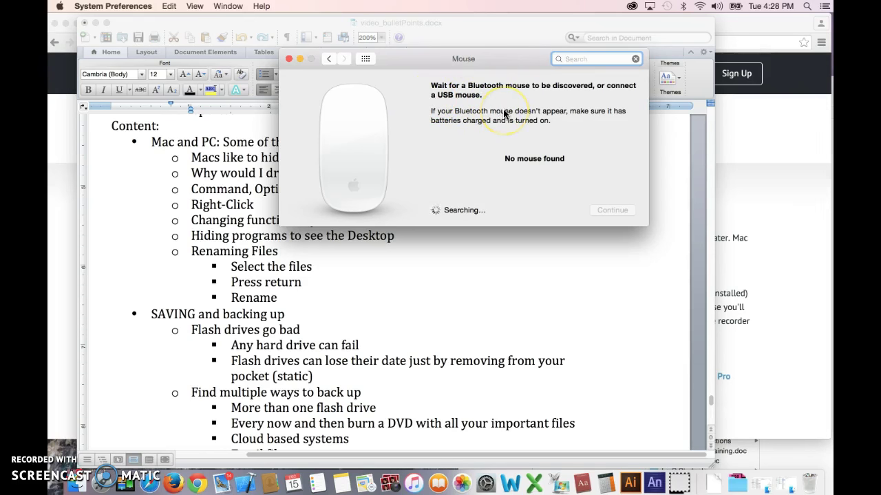
mouse_move(478, 150)
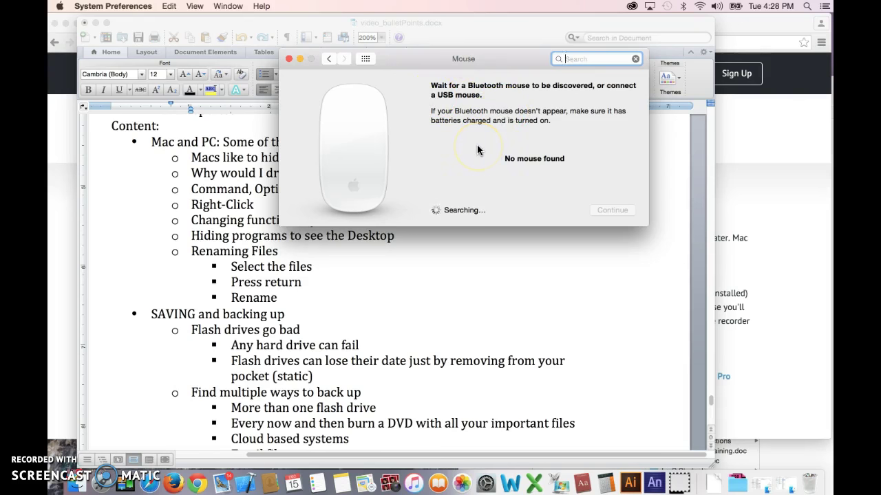
mouse_move(384, 106)
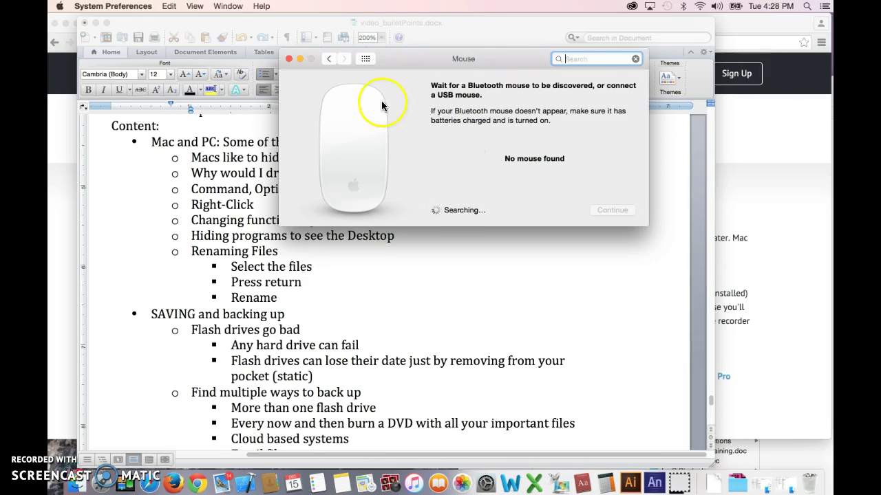
Look at the Mouse pane again, then return to the Show All overview.
click(328, 59)
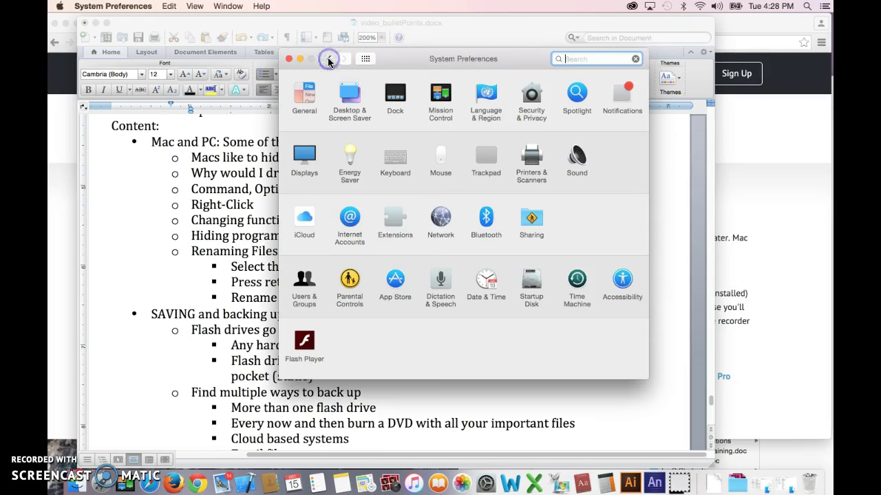
click(439, 155)
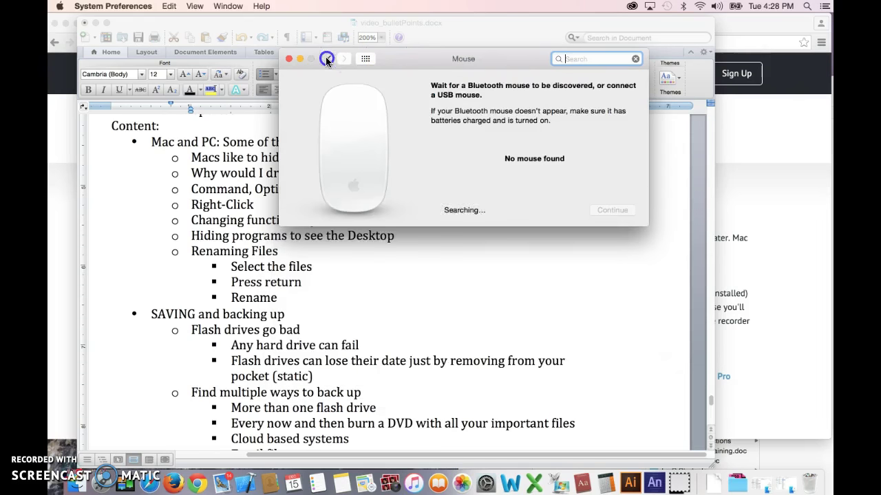
click(328, 58)
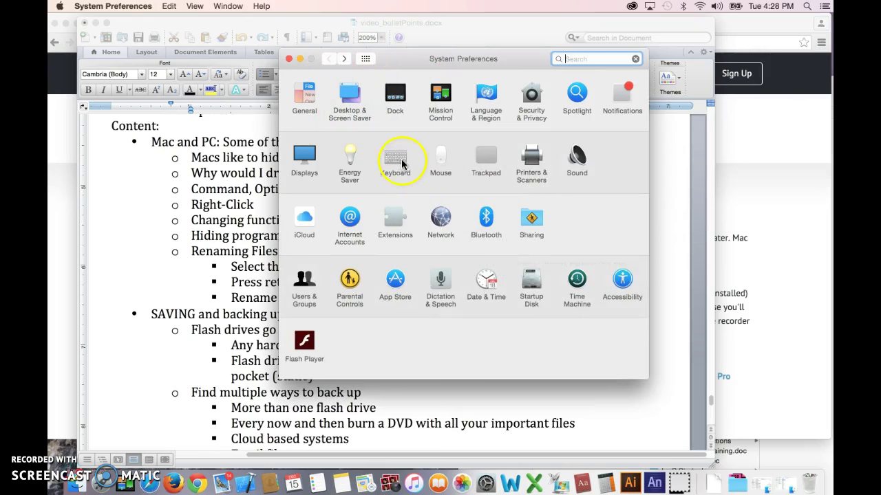
Enable 'Use all F1, F2, etc. keys as standard function keys' in the Keyboard pane.
click(394, 159)
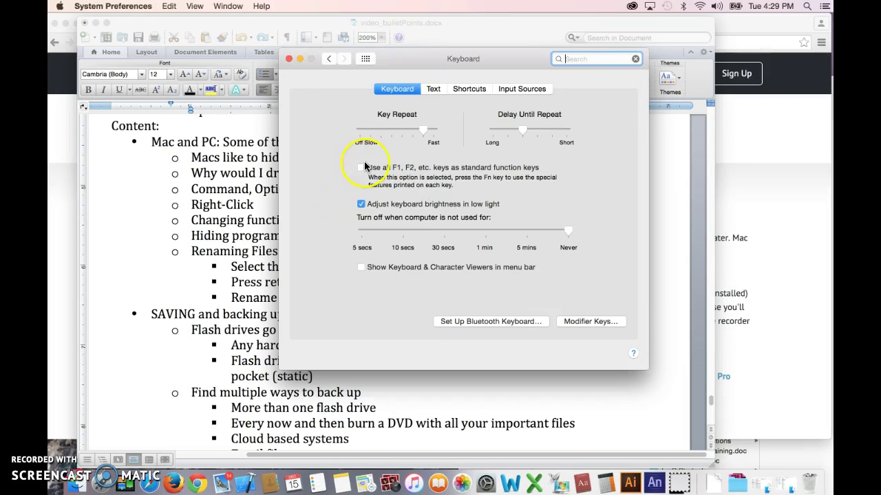
click(360, 168)
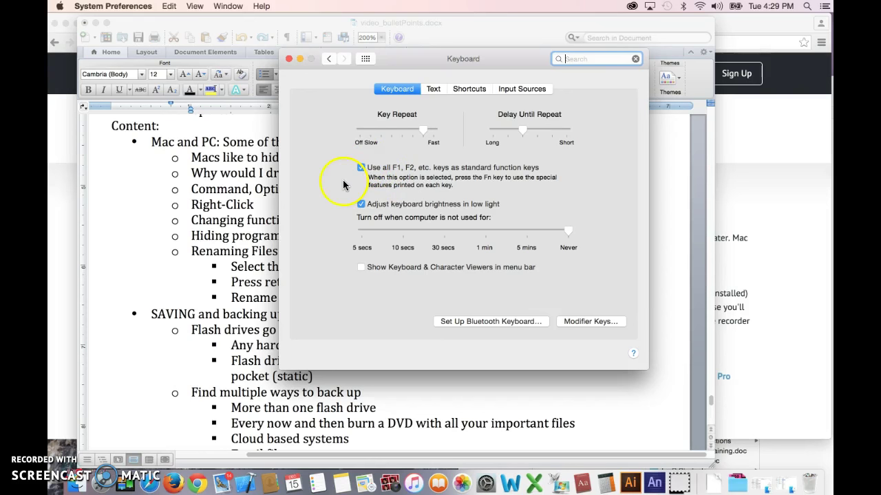
click(361, 167)
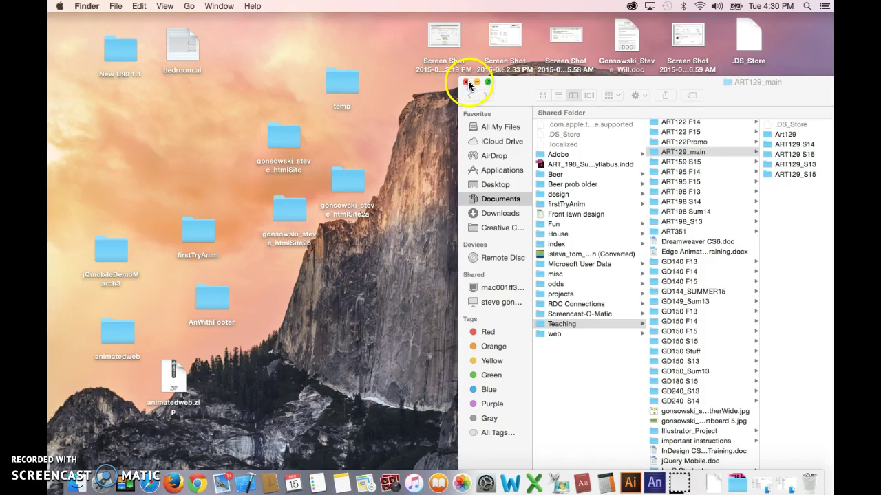
Move htmlSite2a aside, then rename the desktop folder to 'wha' and back to 'temp'.
click(467, 86)
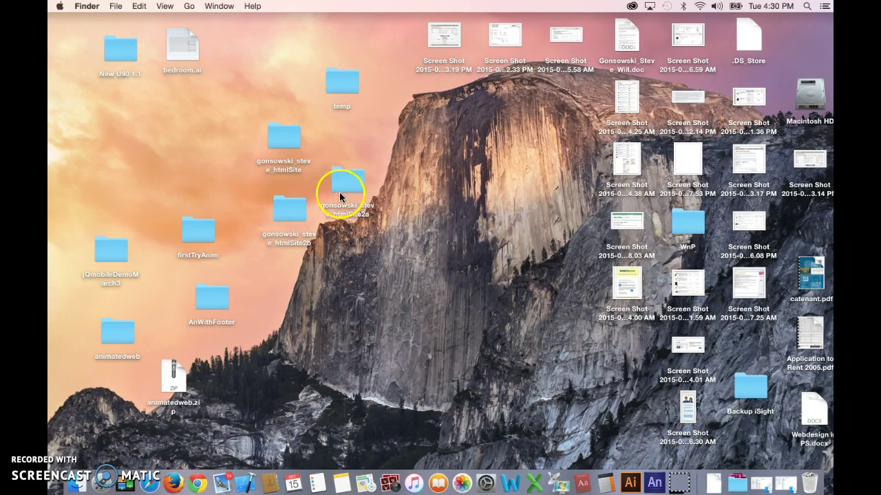
drag(344, 192, 413, 206)
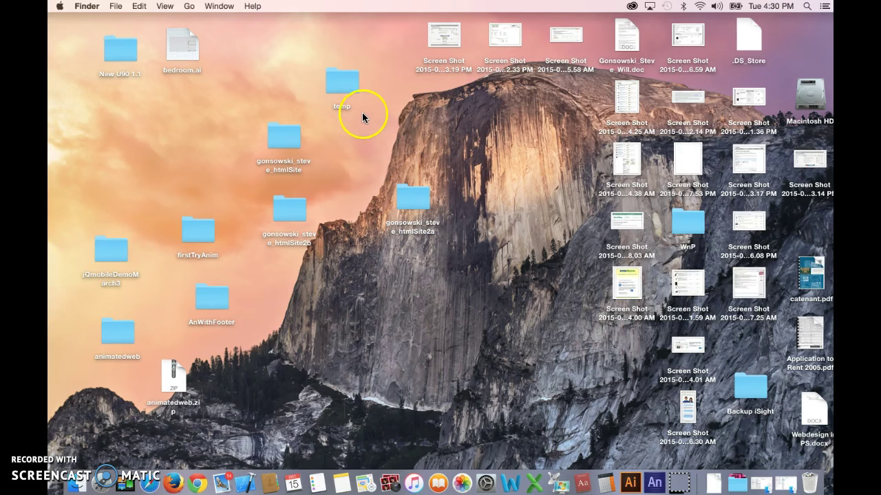
mouse_move(389, 109)
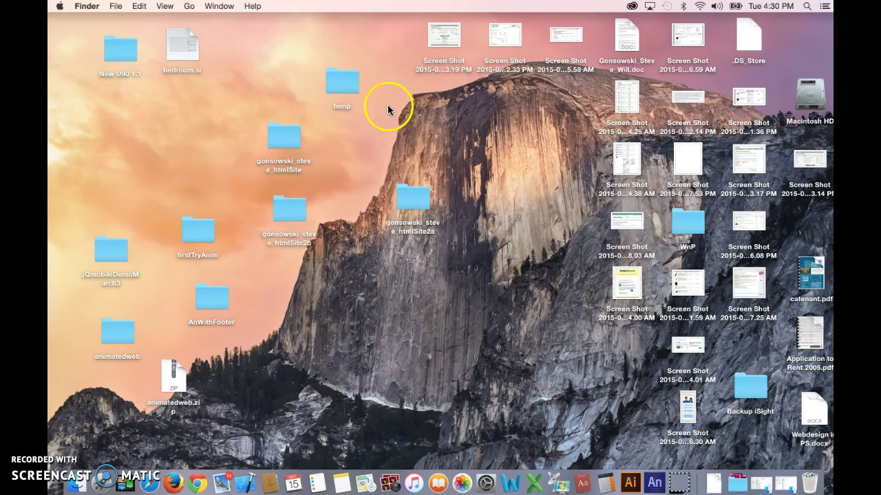
click(341, 81)
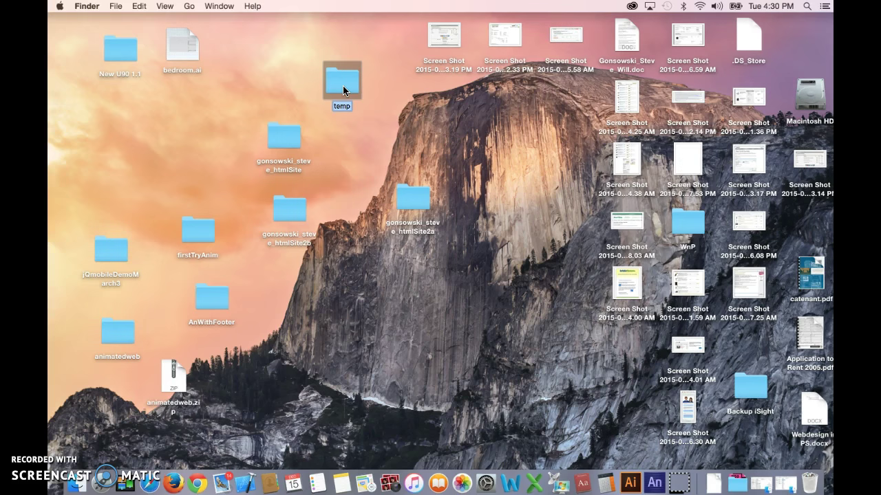
text(whatu)
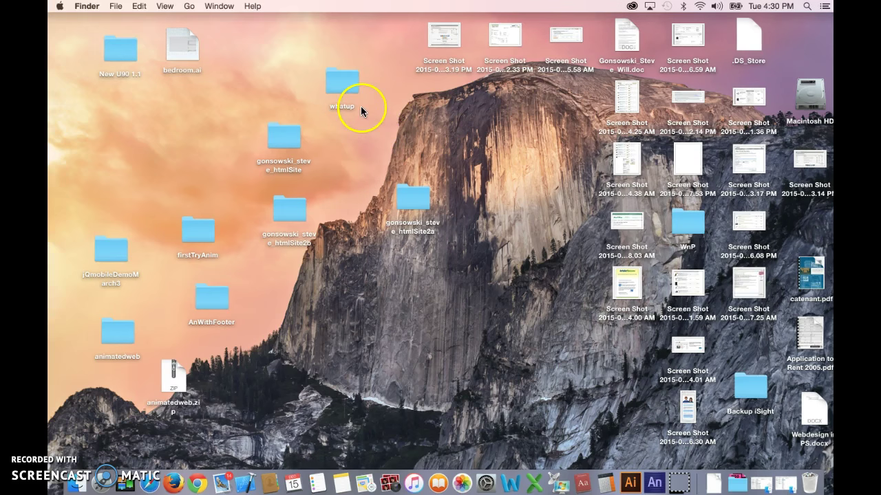
click(341, 83)
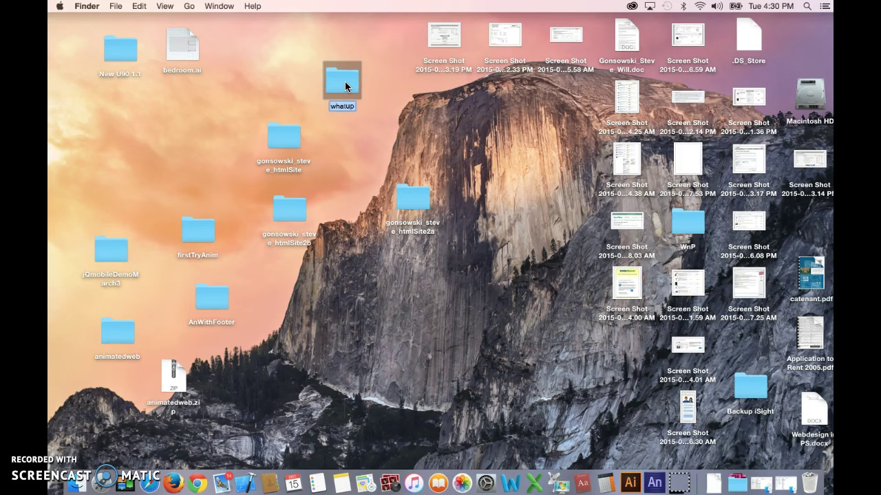
text(temp)
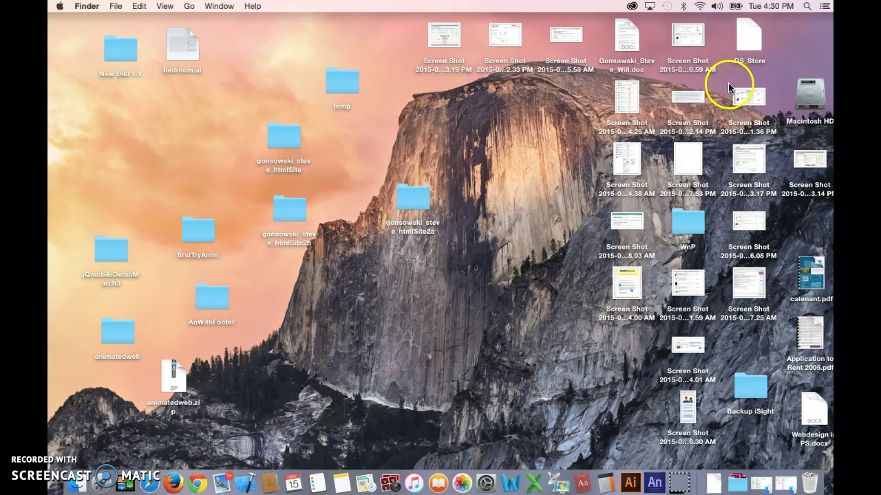
click(809, 94)
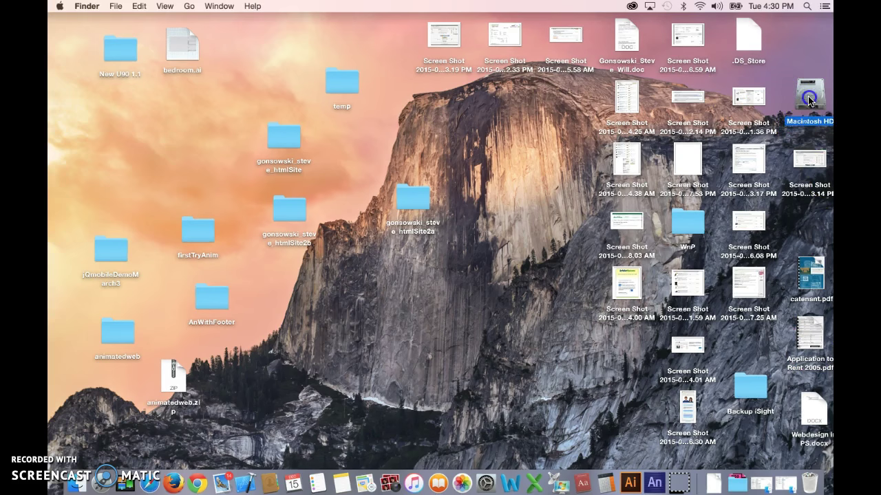
Browse Macintosh HD to Documents > Teaching > ART198 F13.
double_click(809, 95)
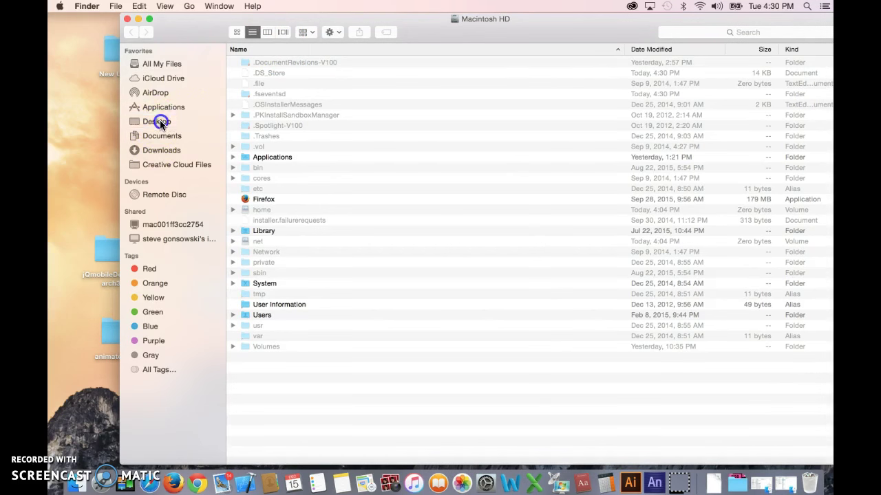
click(162, 135)
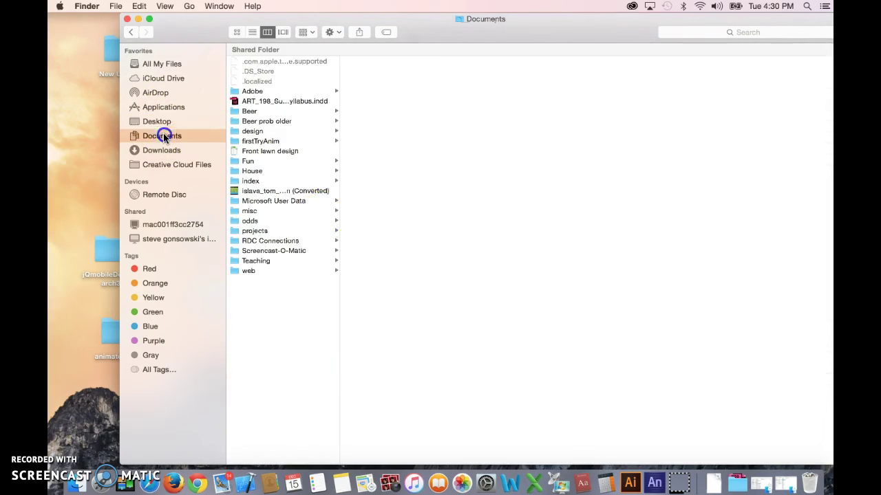
click(162, 136)
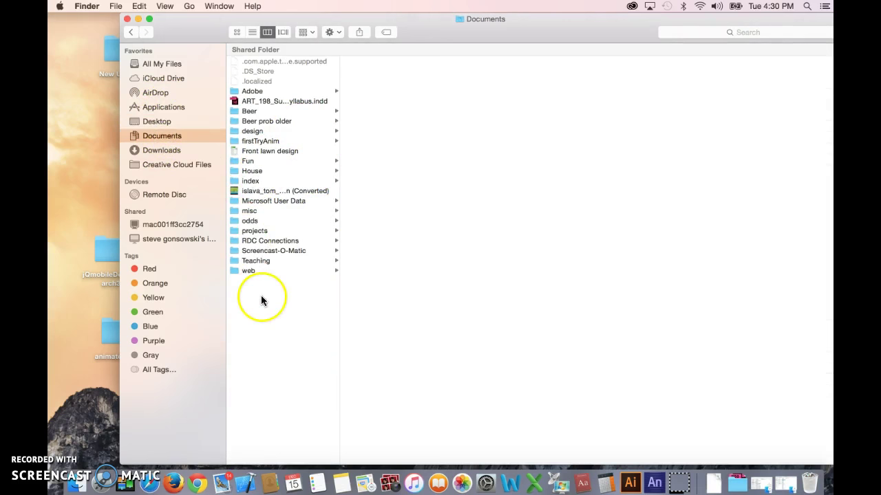
click(255, 260)
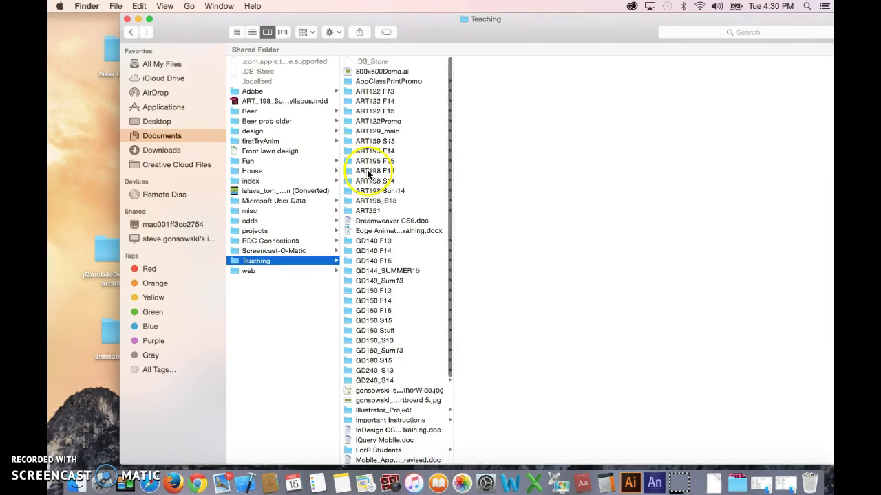
click(375, 171)
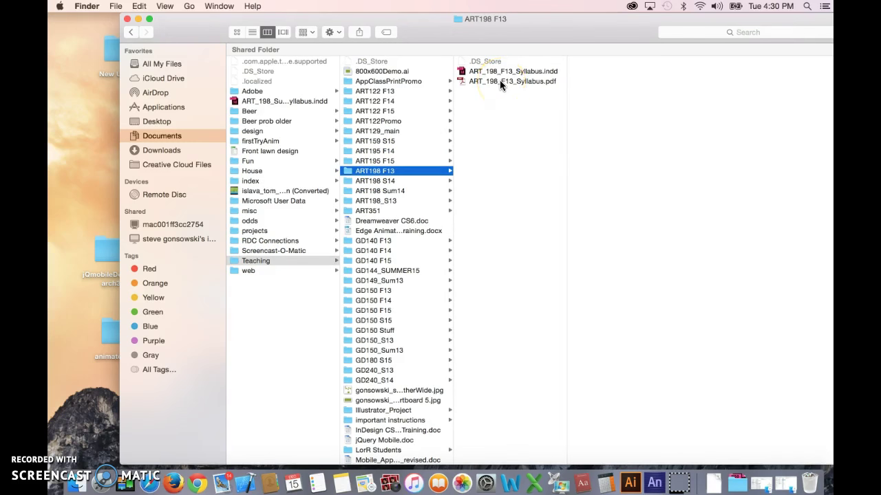
View ART198 F13's syllabus files as list, icons, then list again, and close Finder.
click(512, 82)
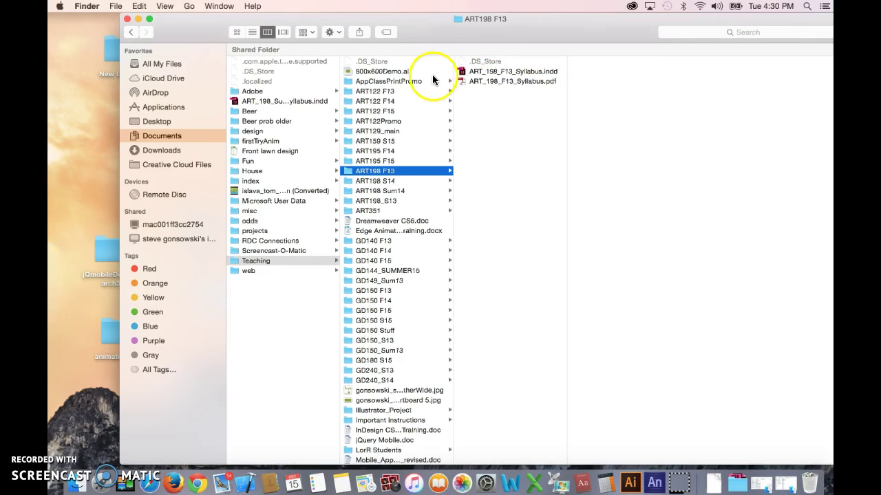
click(252, 32)
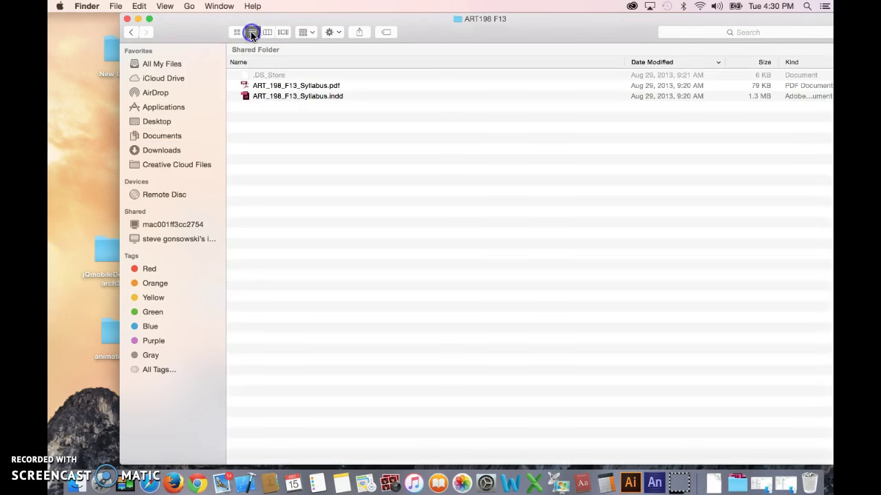
click(237, 32)
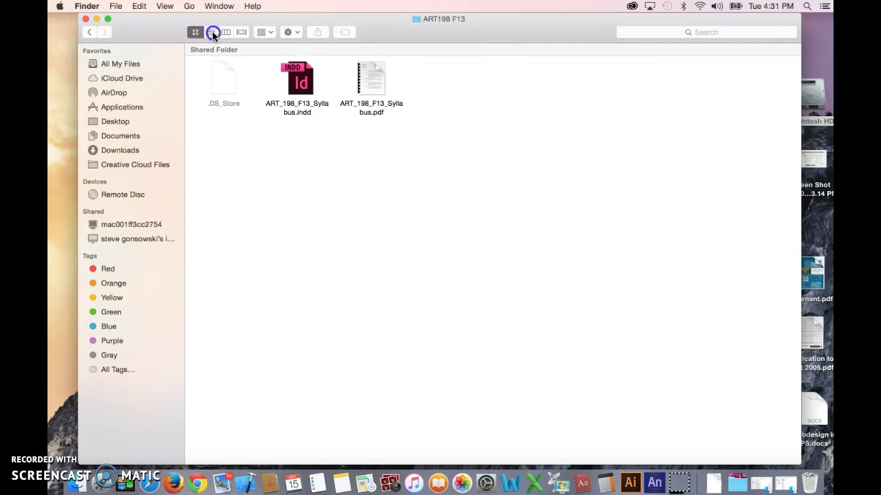
click(211, 32)
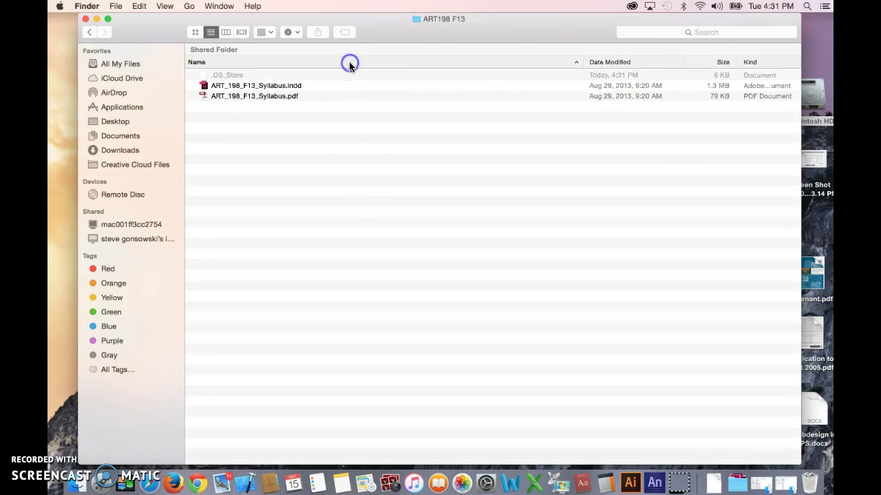
mouse_move(478, 22)
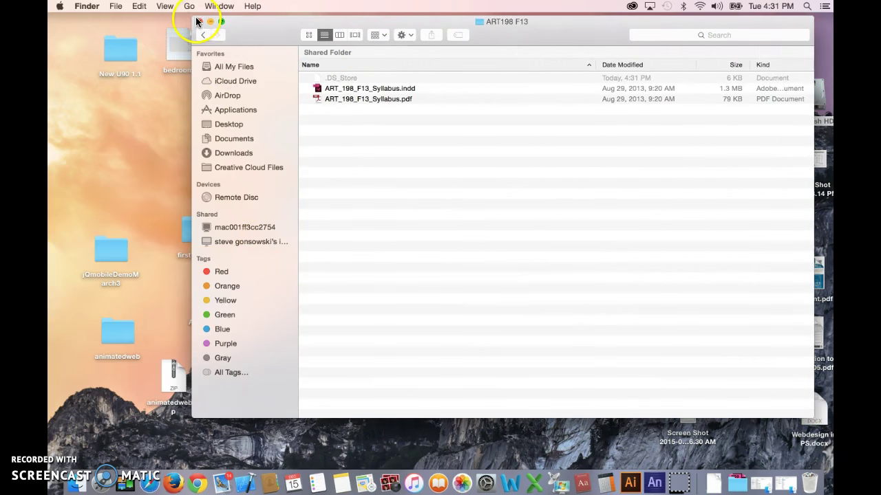
click(209, 21)
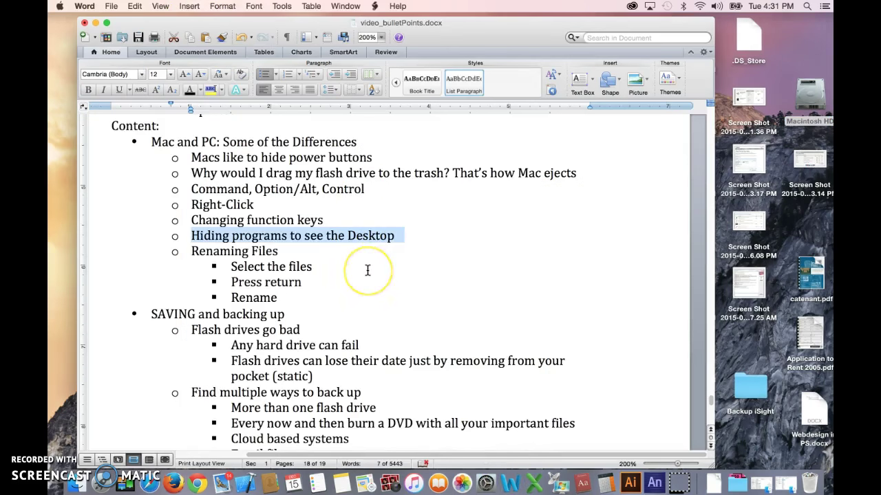
mouse_move(238, 305)
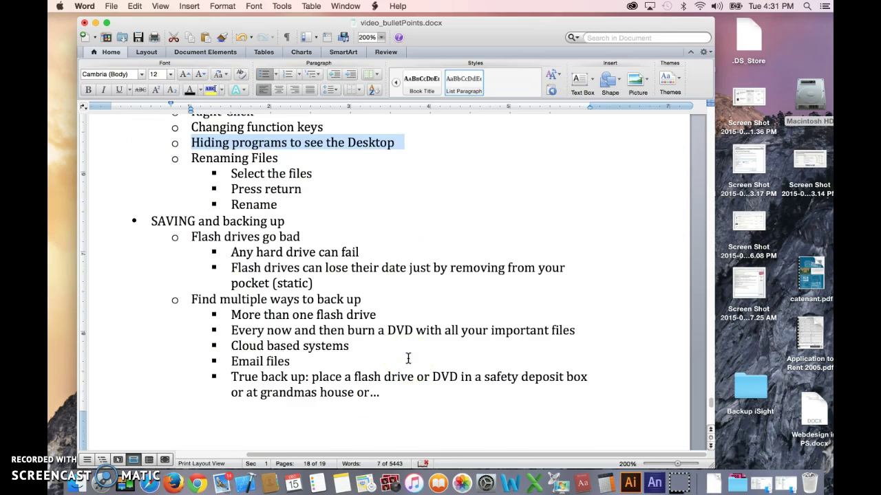
Scroll past the SAVING and Email files bullets down to Organizing Folders.
scroll(down, 3)
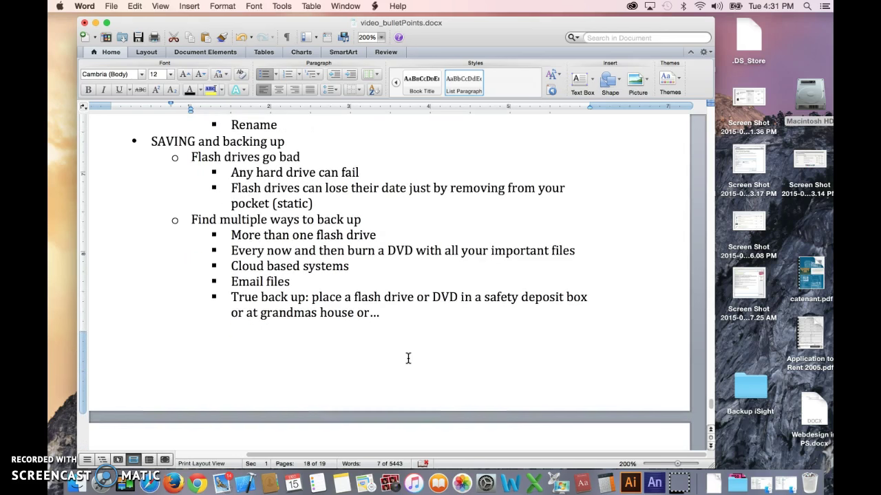
mouse_move(203, 156)
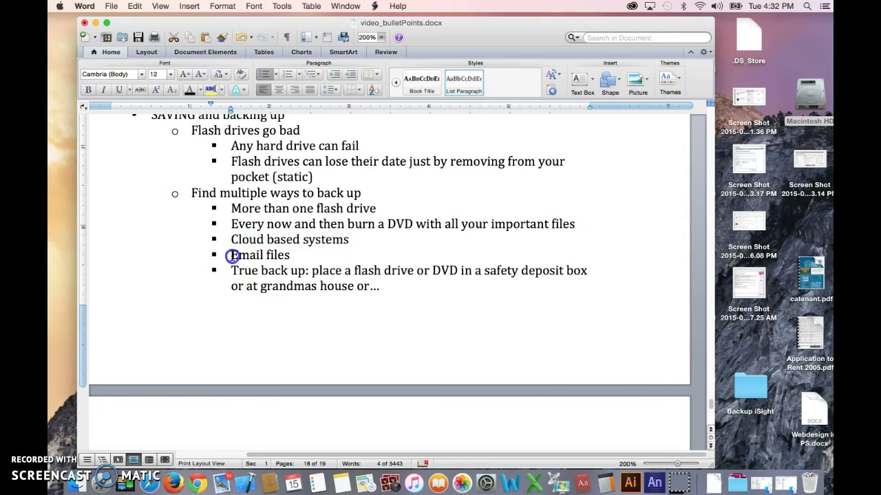
double_click(260, 255)
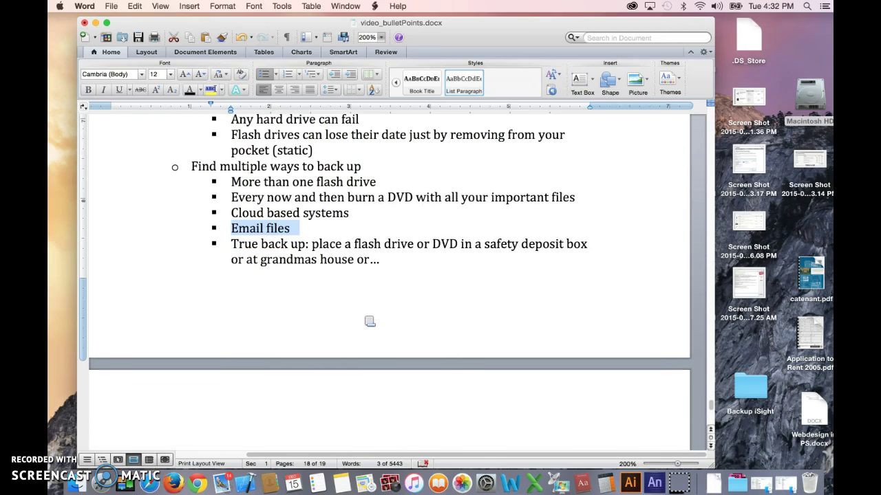
scroll(down, 3)
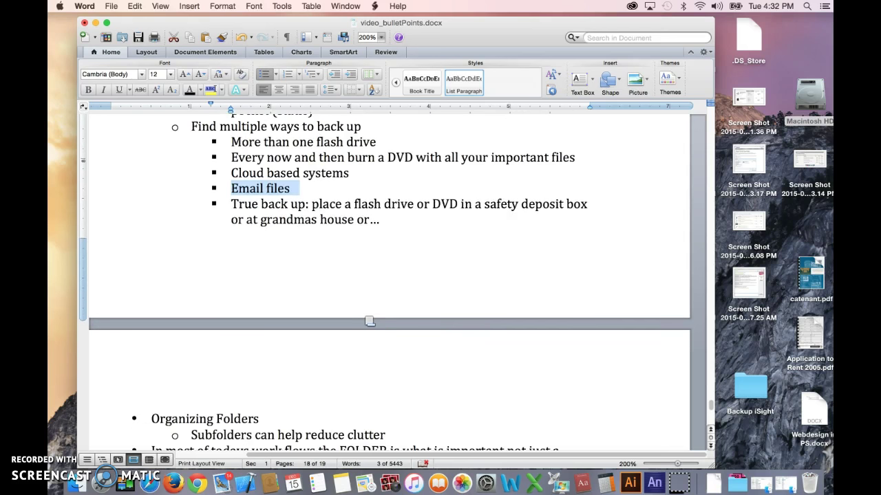
scroll(down, 3)
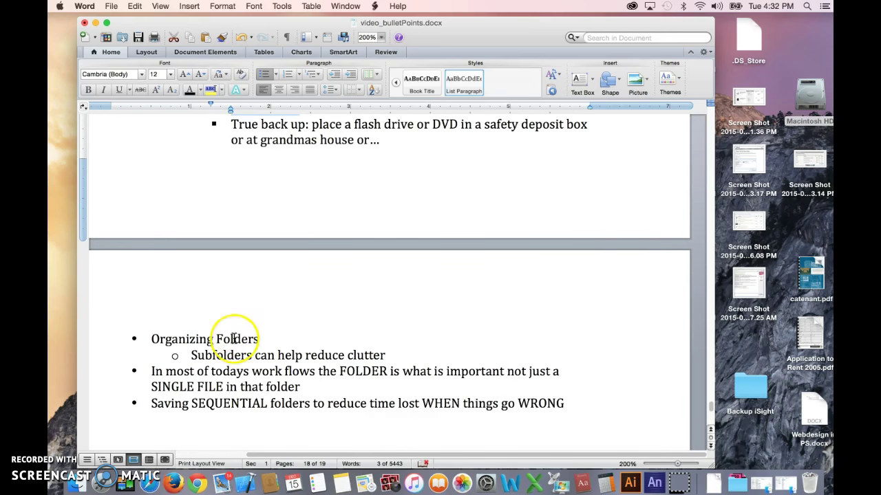
Reveal the copies quiz question, then bring up a Finder window on Teaching.
scroll(down, 3)
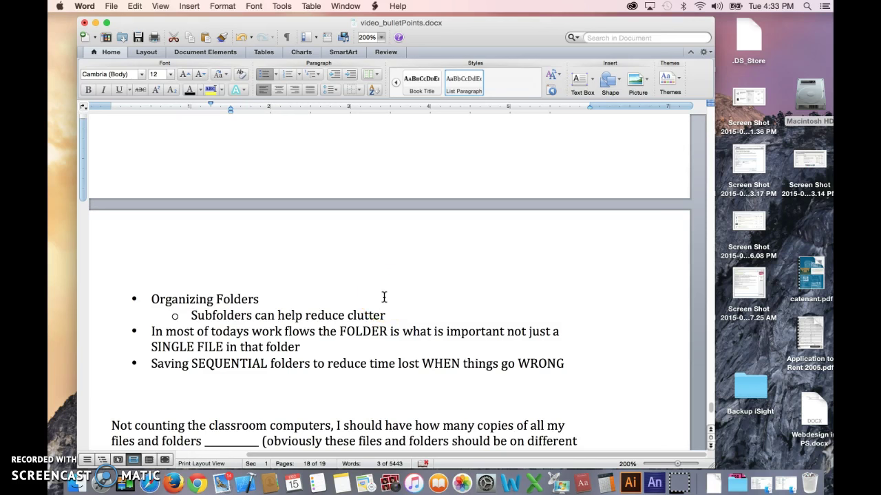
mouse_move(384, 297)
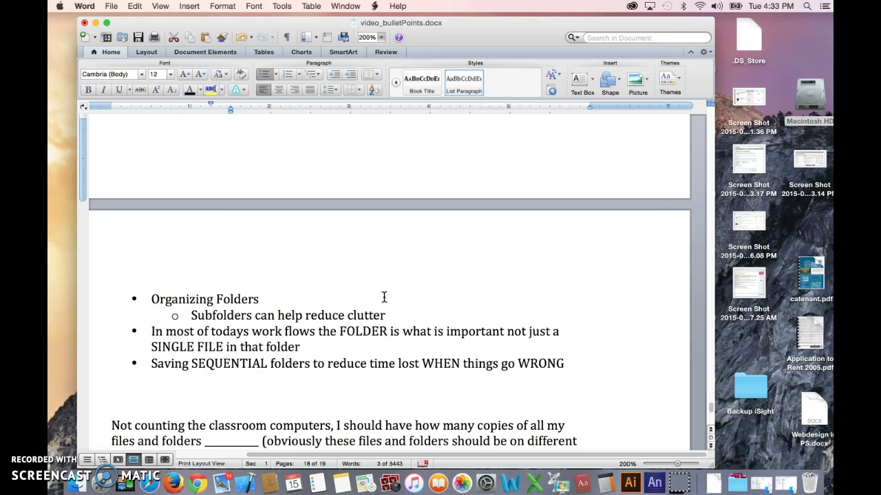
click(429, 291)
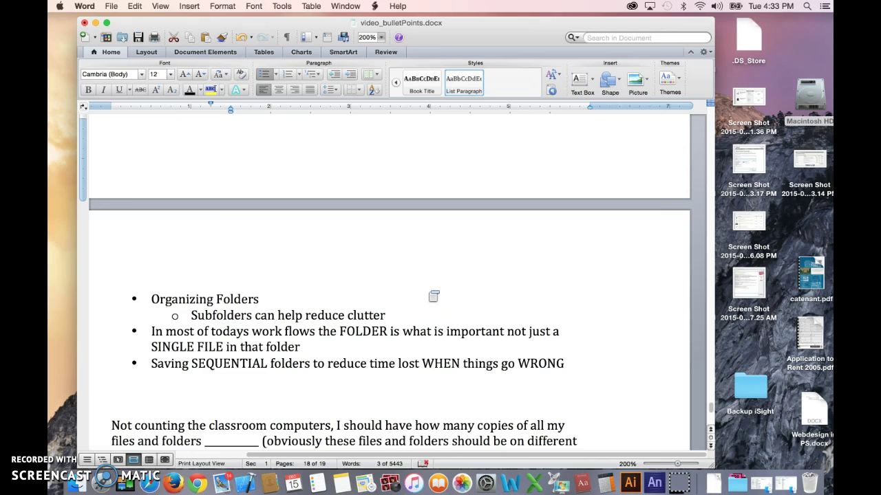
mouse_move(661, 358)
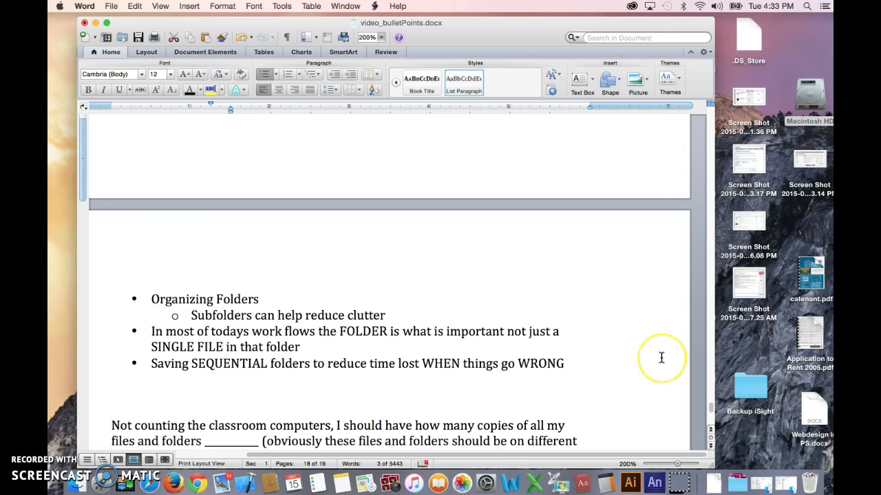
click(737, 484)
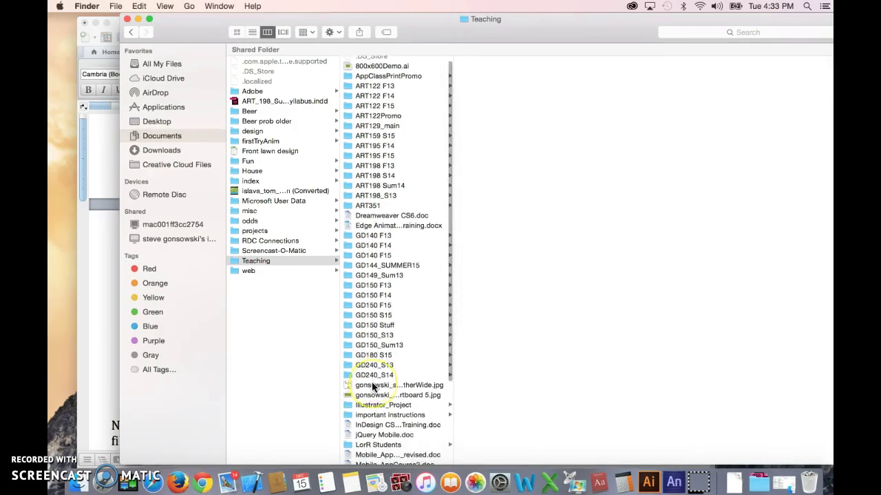
Browse the GD150 course folders, preview GD150 F14, then select Teaching.
scroll(down, 3)
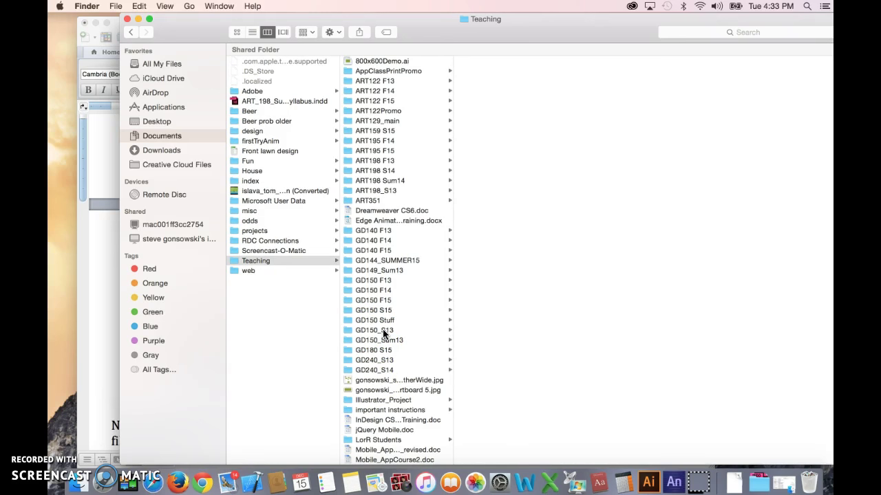
scroll(down, 3)
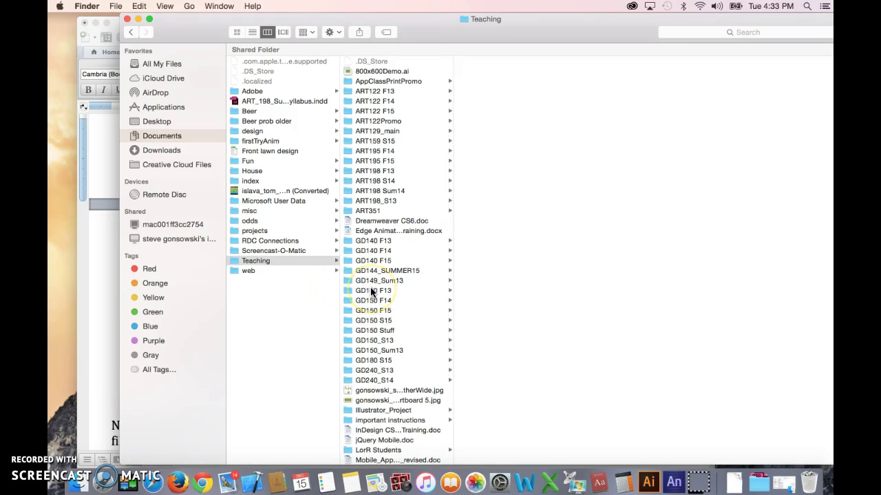
click(372, 290)
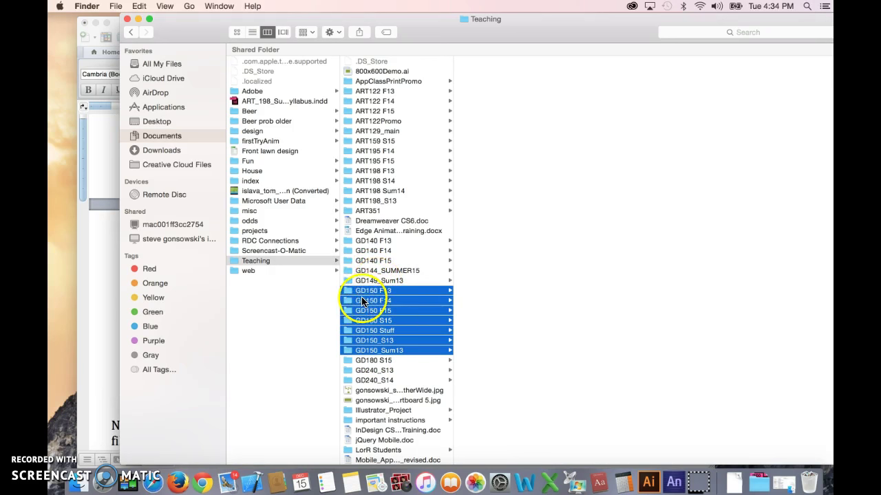
mouse_move(288, 299)
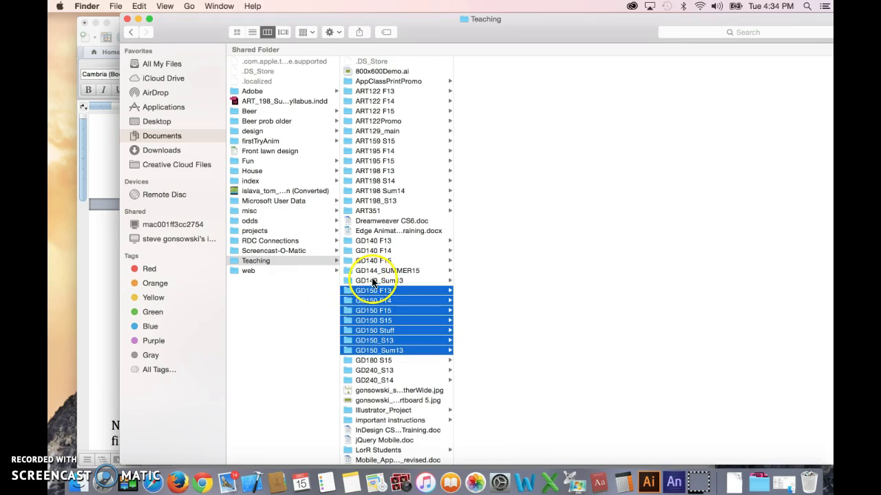
click(379, 281)
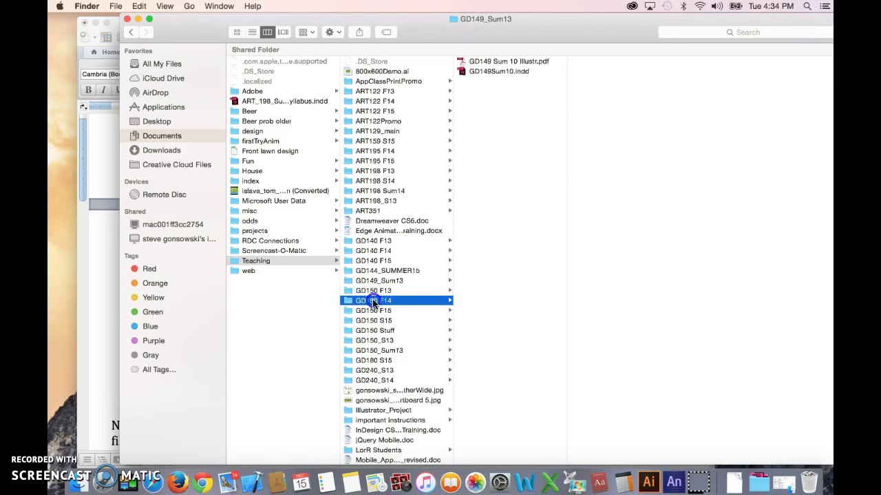
click(374, 300)
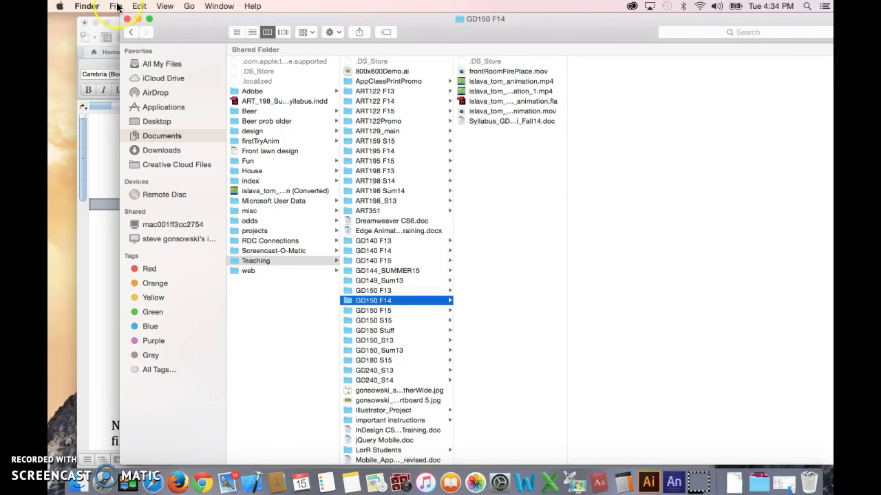
mouse_move(490, 162)
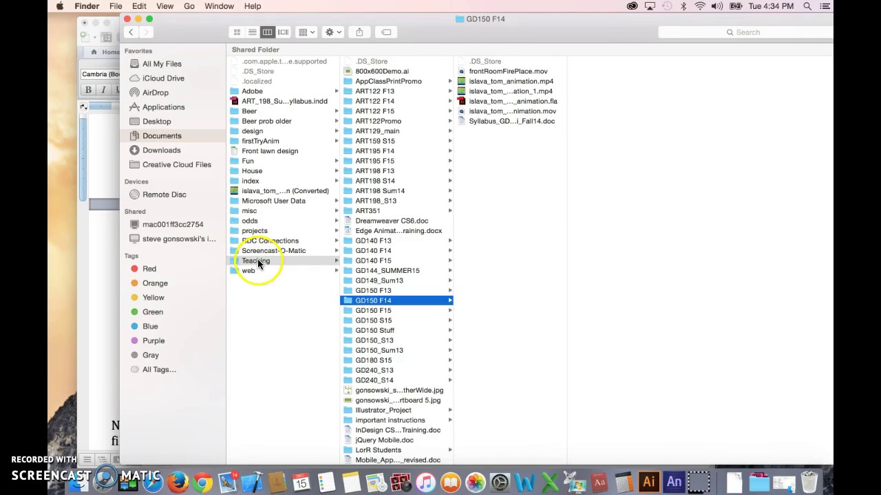
click(256, 261)
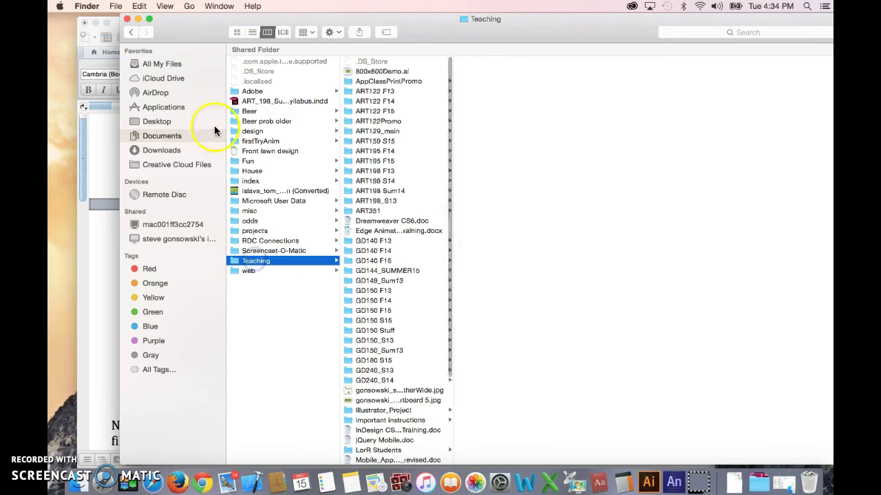
click(116, 6)
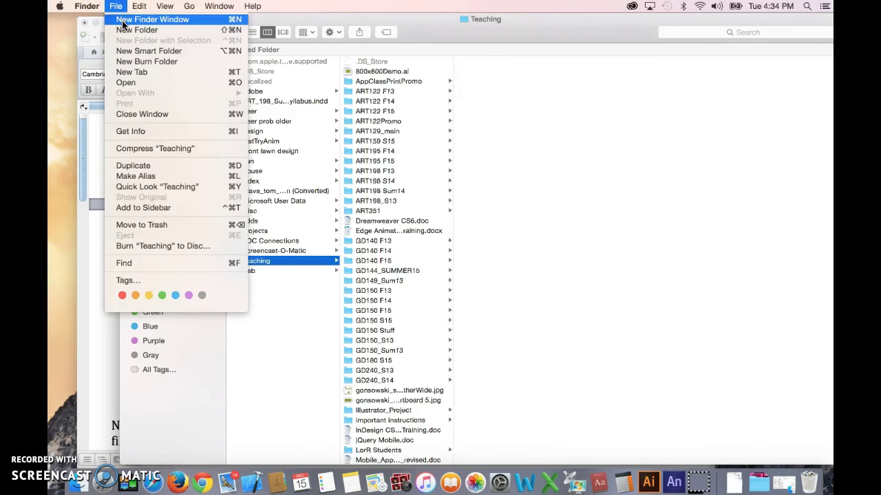
Add a new folder named GD150Main inside Teaching.
click(137, 30)
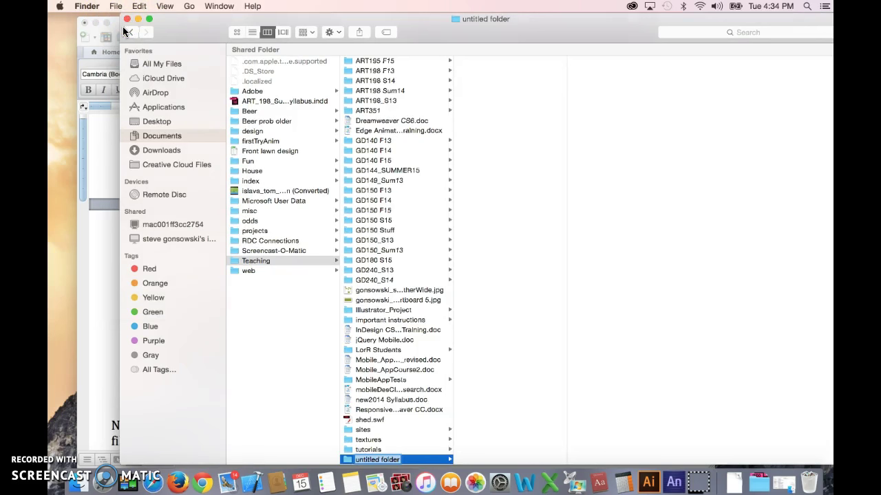
text(GD150)
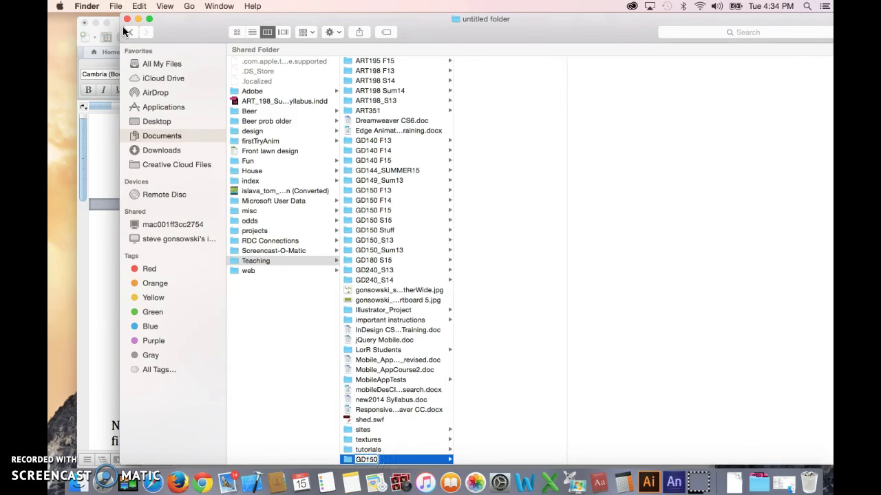
text(Main)
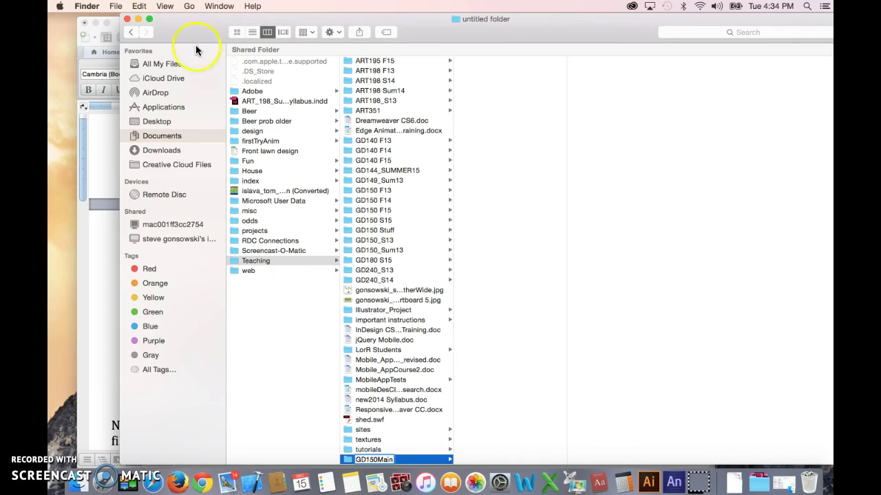
mouse_move(252, 232)
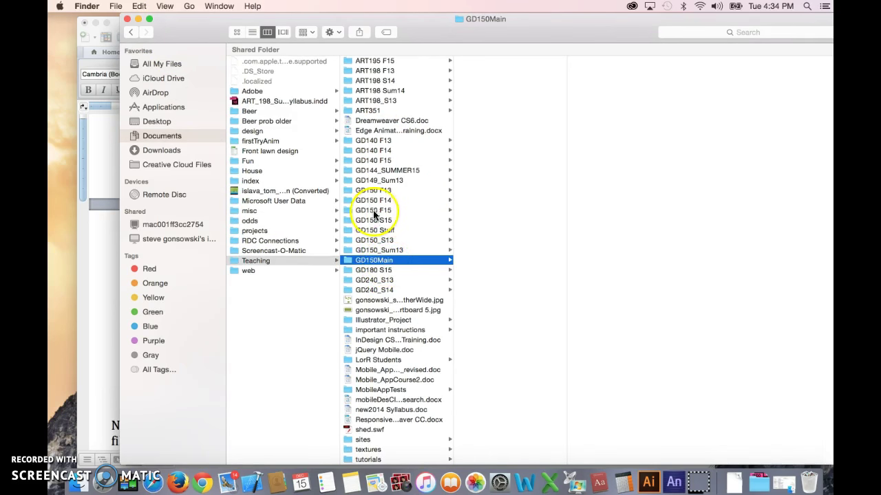
click(373, 191)
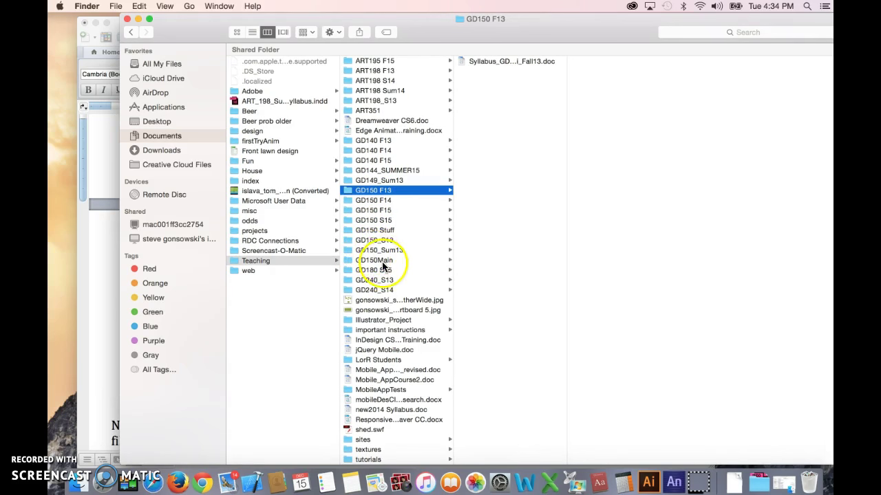
Select the seven GD150 folders, move them into GD150Main, and verify its contents.
click(373, 190)
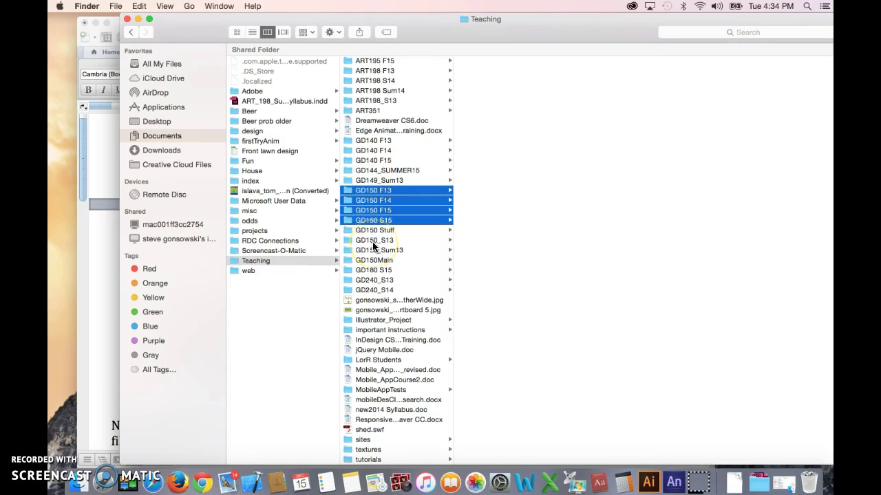
mouse_move(369, 265)
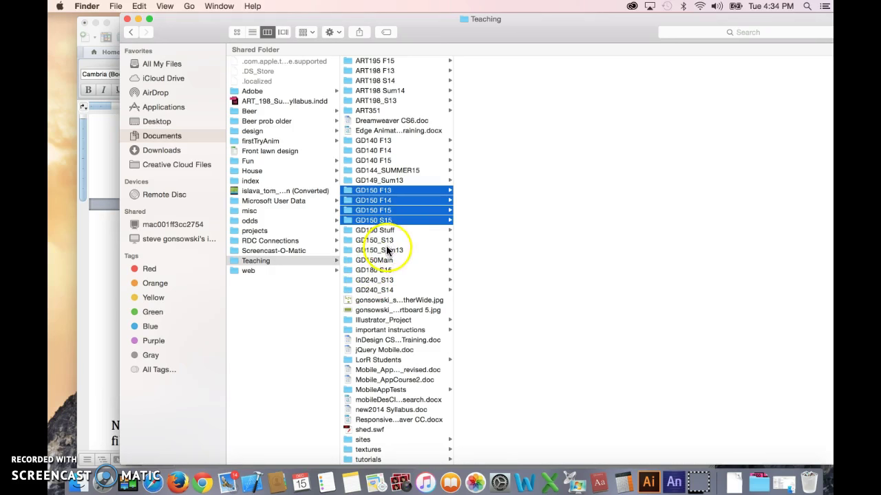
click(379, 249)
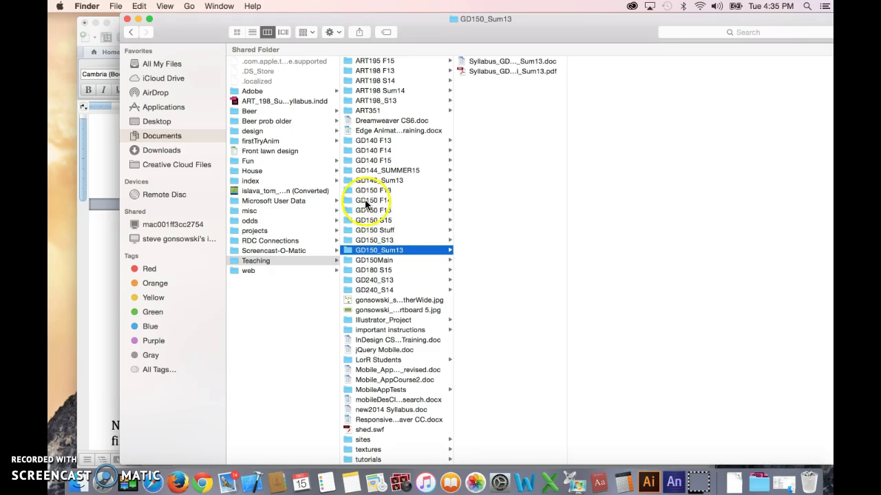
click(373, 200)
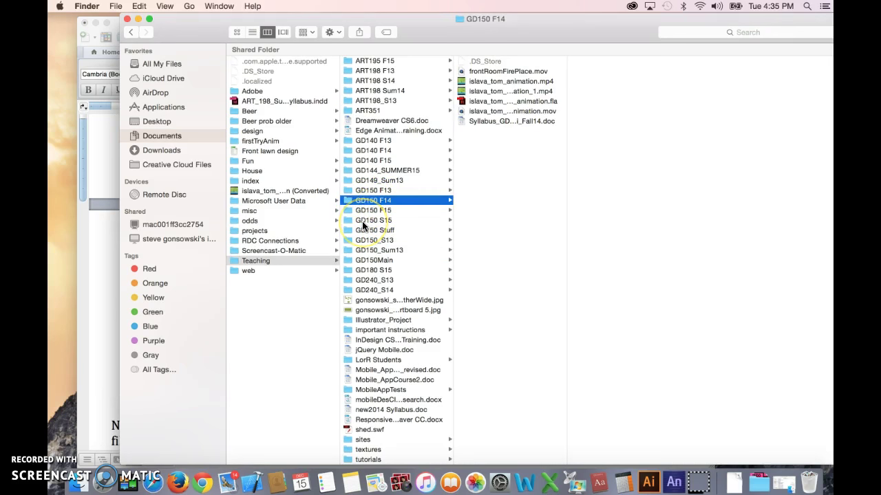
click(374, 220)
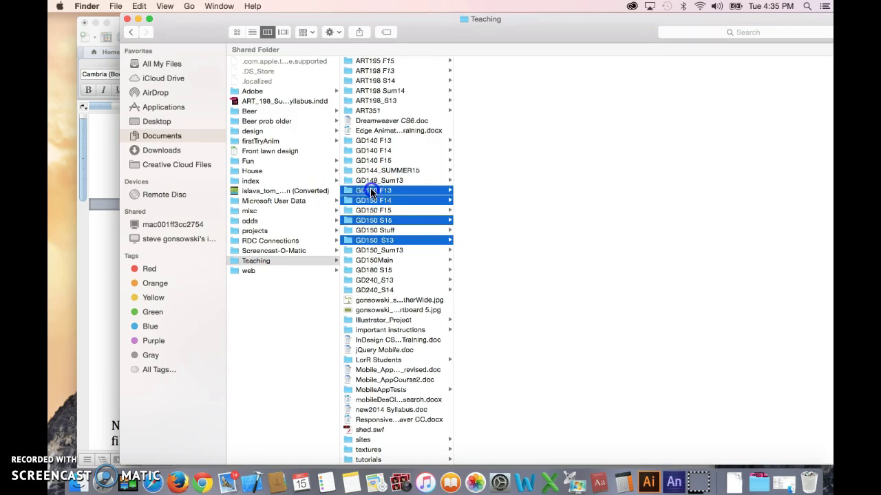
click(375, 230)
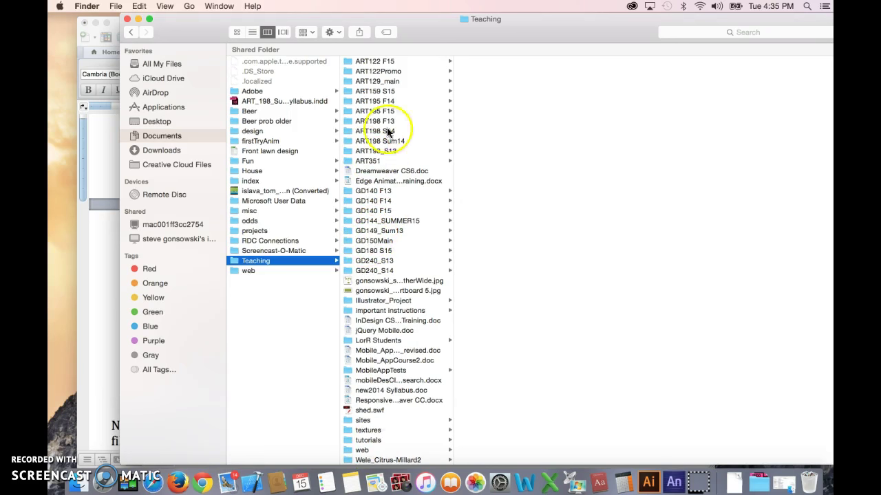
click(375, 240)
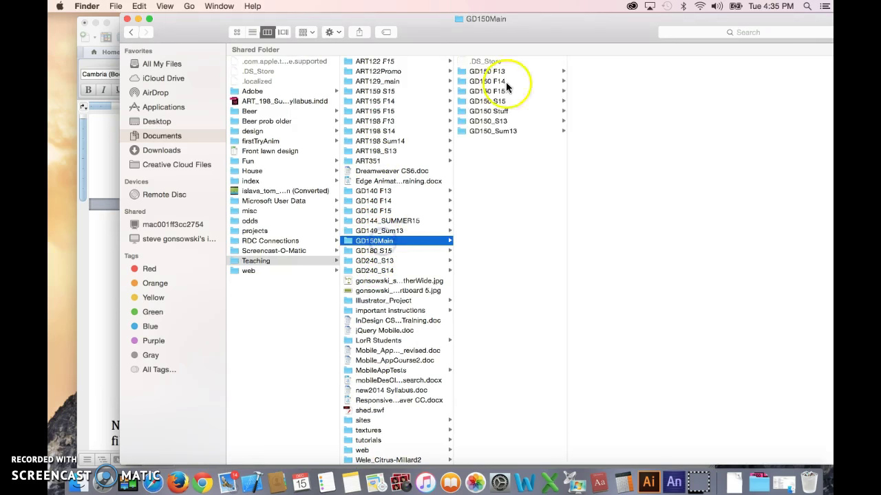
click(488, 100)
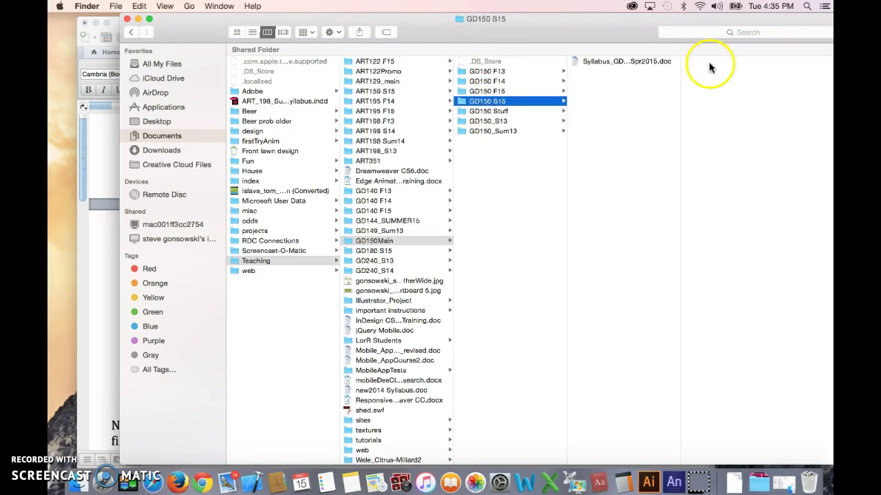
click(489, 111)
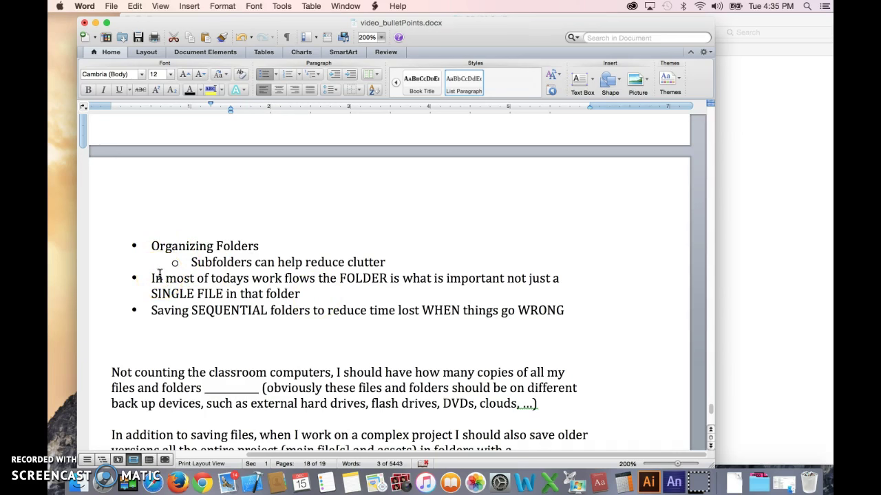
mouse_move(335, 282)
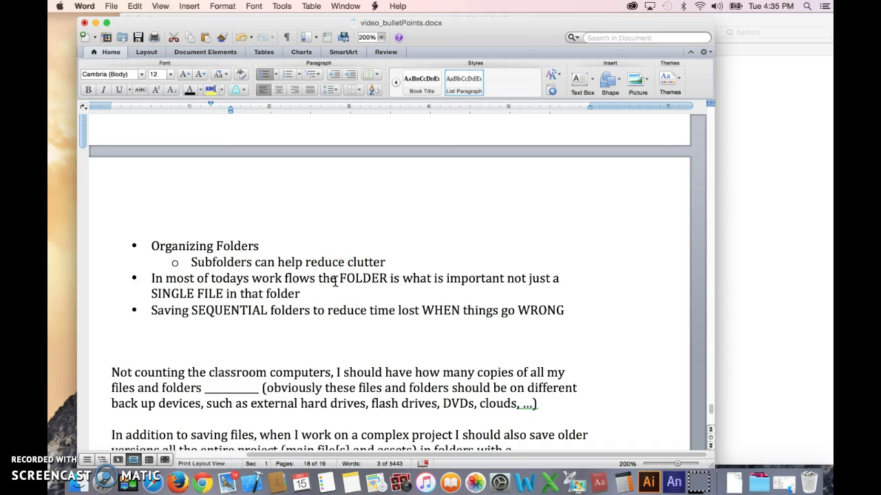
mouse_move(387, 275)
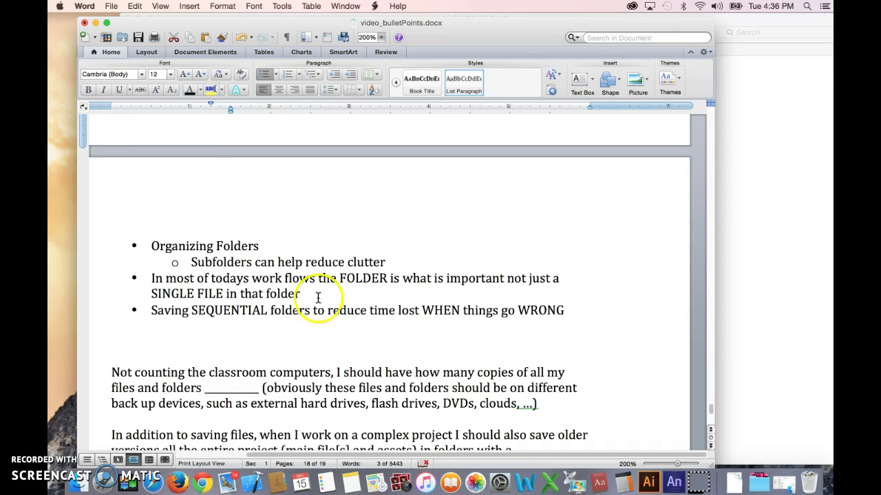
scroll(down, 3)
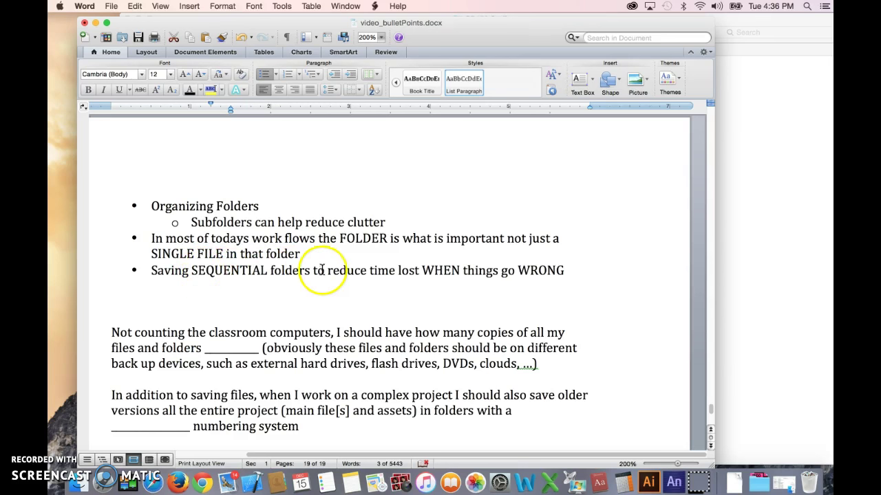
mouse_move(423, 302)
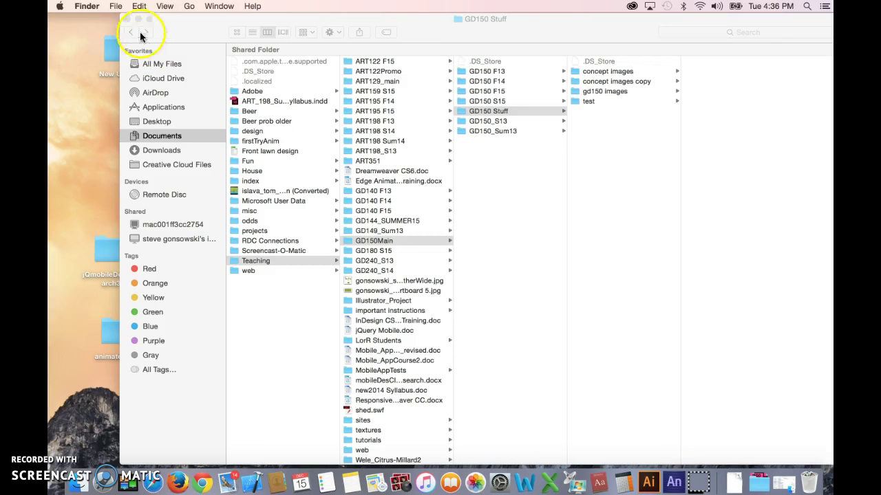
Close the folder window and reposition gonsowski_steve_htmlSite up and left on the desktop.
click(130, 19)
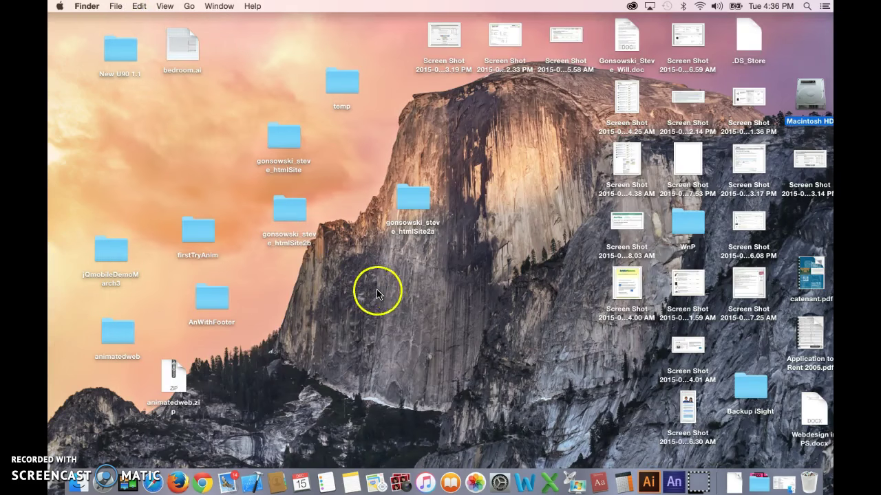
mouse_move(268, 227)
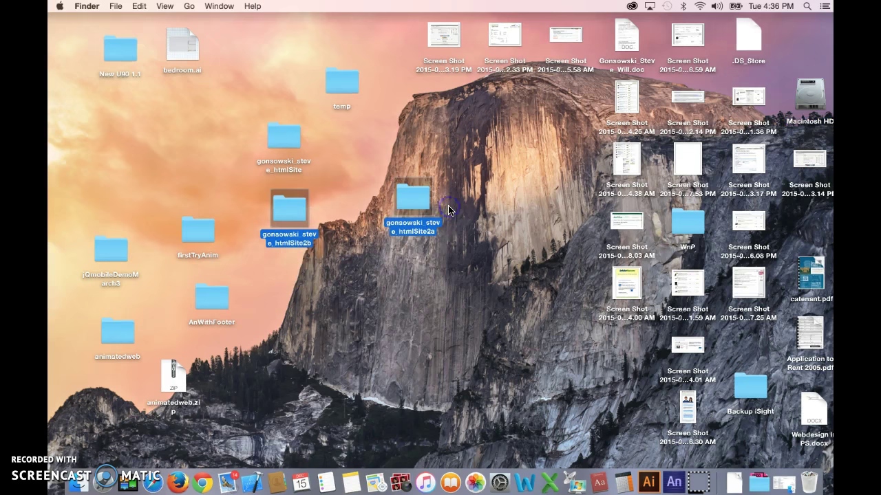
click(384, 124)
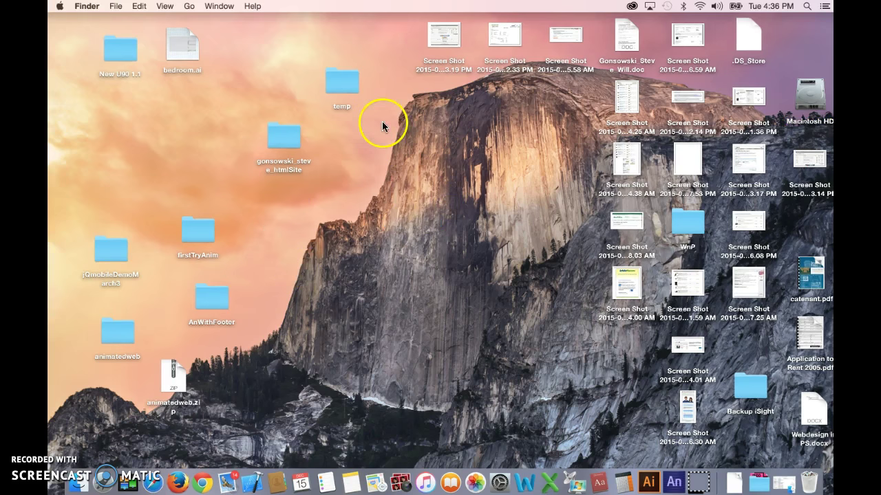
drag(284, 136, 374, 192)
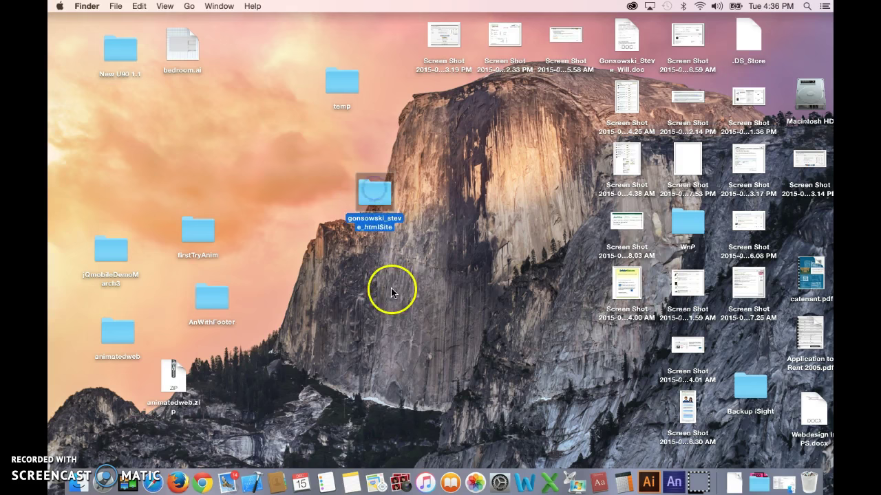
drag(373, 193, 313, 162)
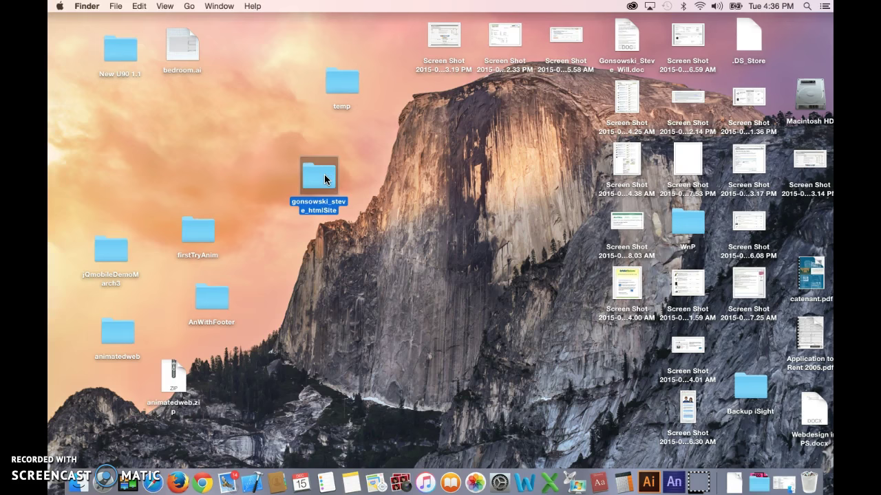
mouse_move(318, 180)
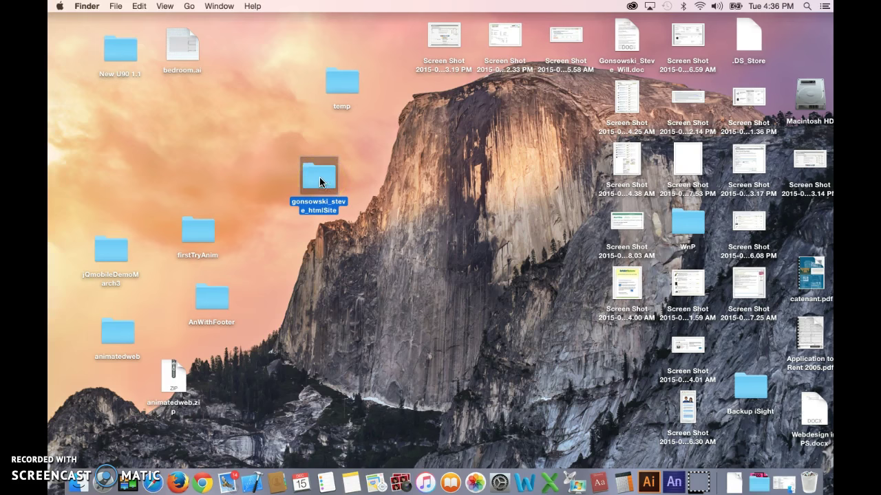
mouse_move(324, 174)
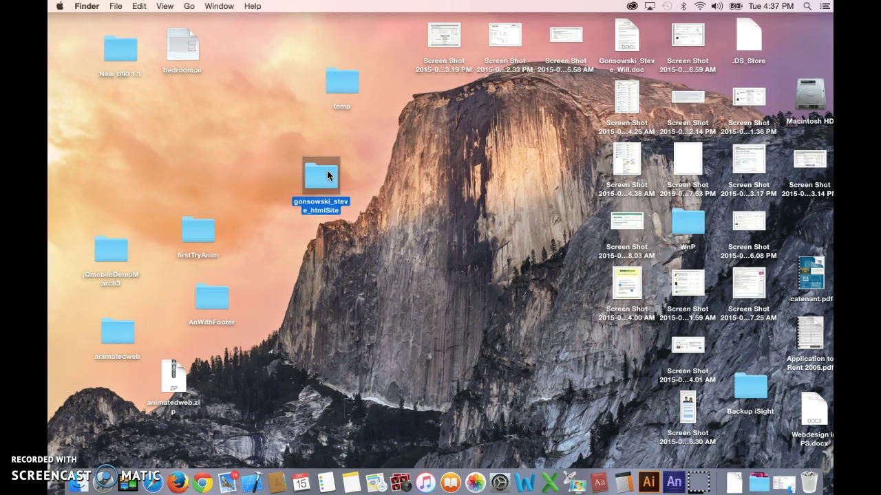
drag(320, 172, 292, 159)
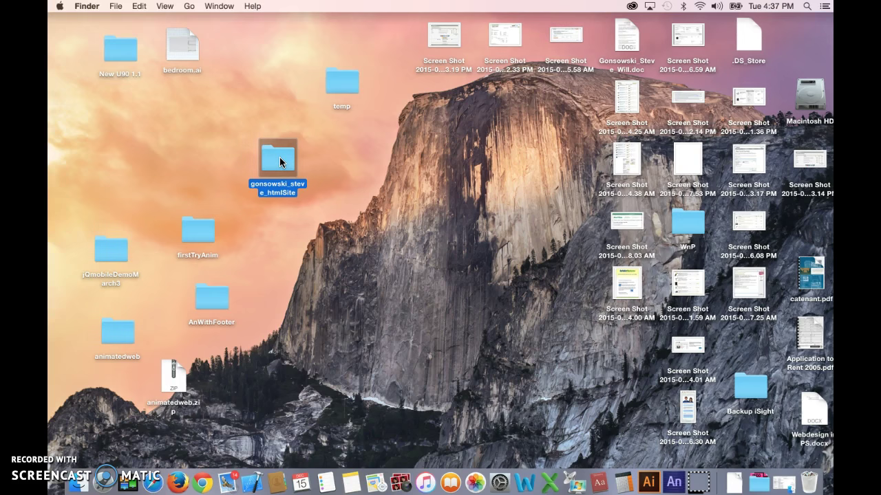
Duplicate the htmlSite folder and rename the copy gonsowski_steve_htmlSite 2a.
click(327, 227)
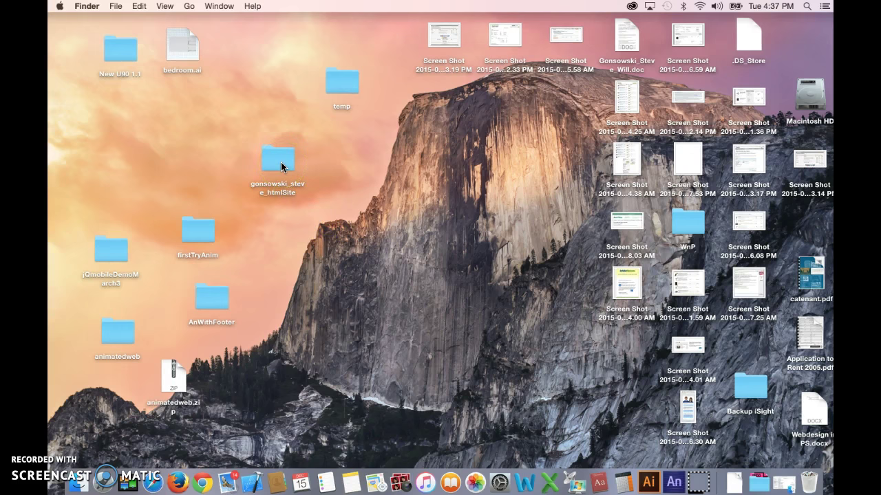
click(278, 159)
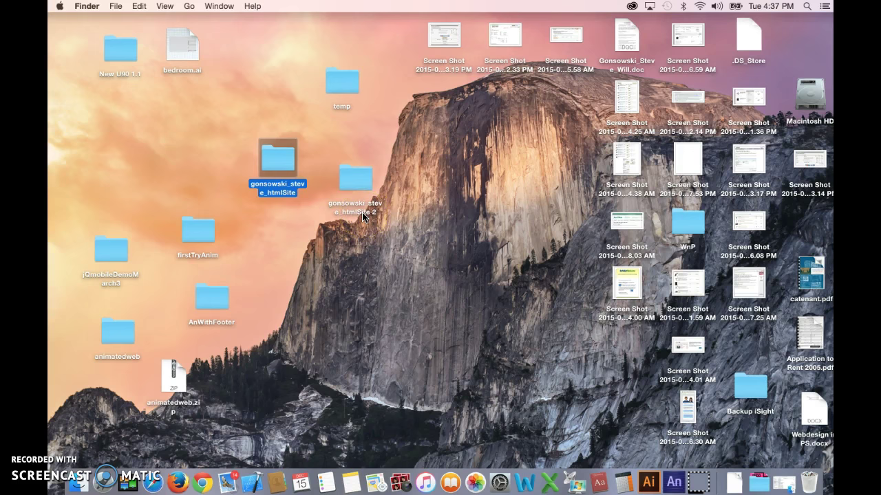
click(355, 177)
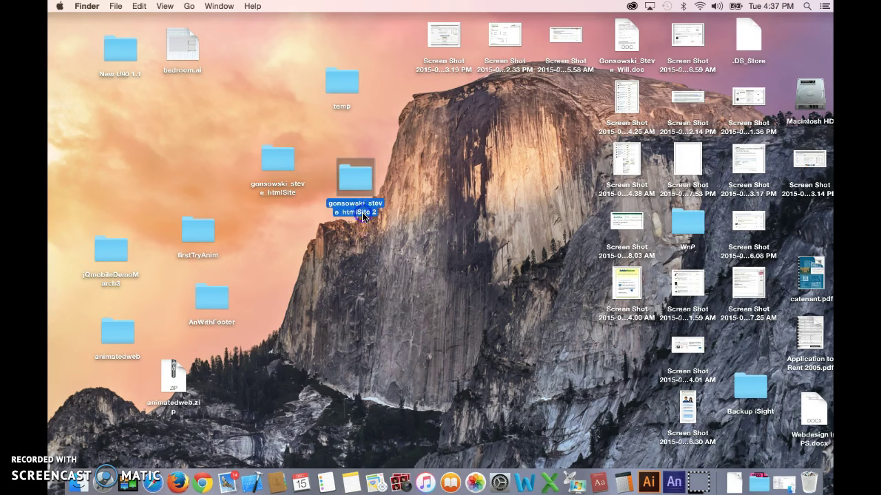
click(354, 210)
text(a)
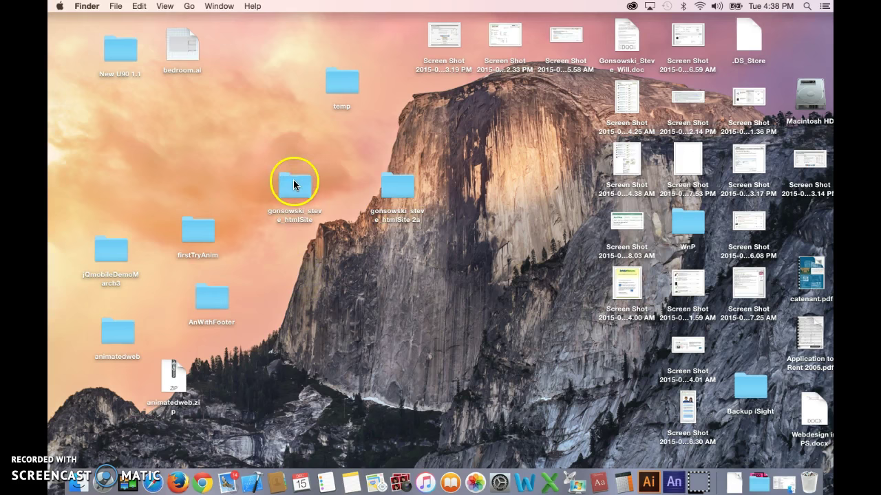
click(294, 180)
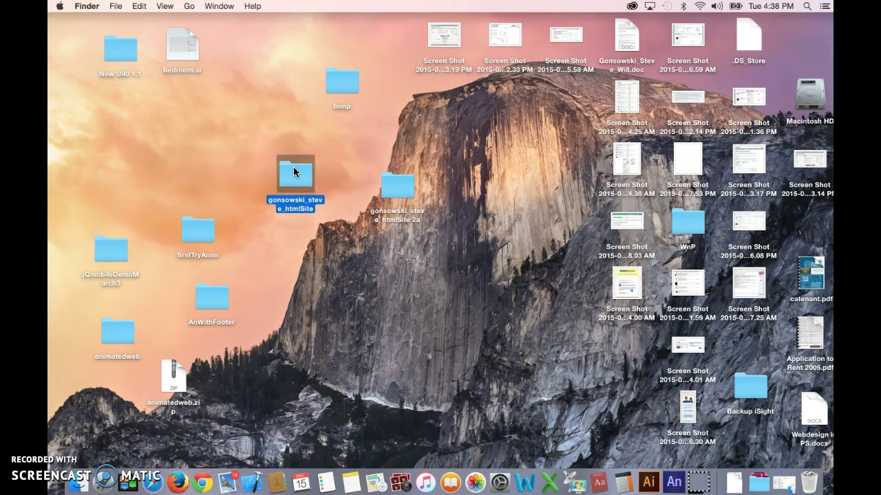
right_click(295, 176)
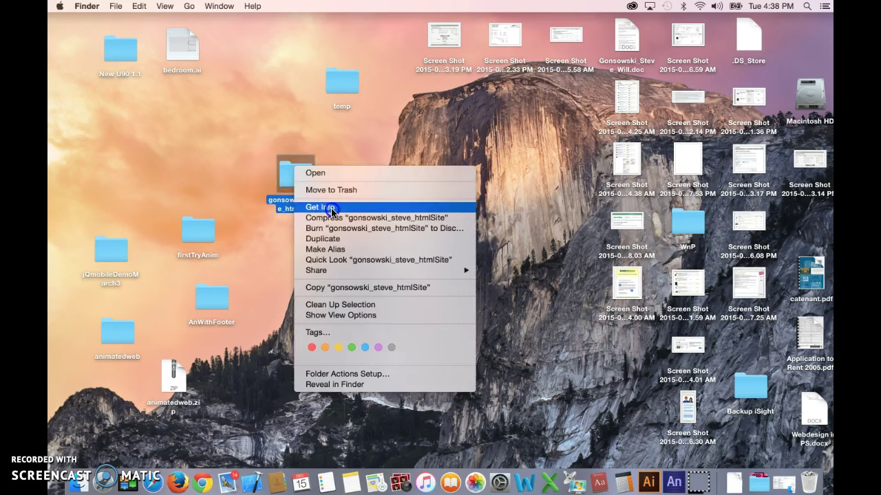
click(323, 207)
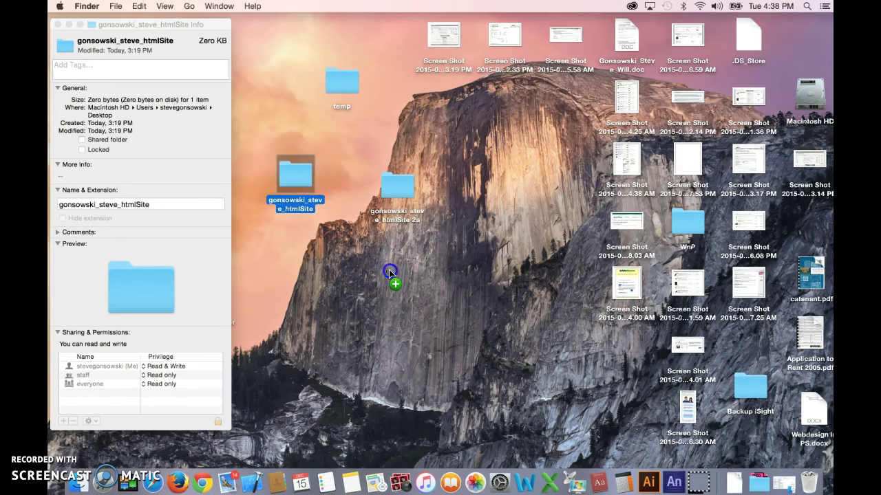
click(61, 24)
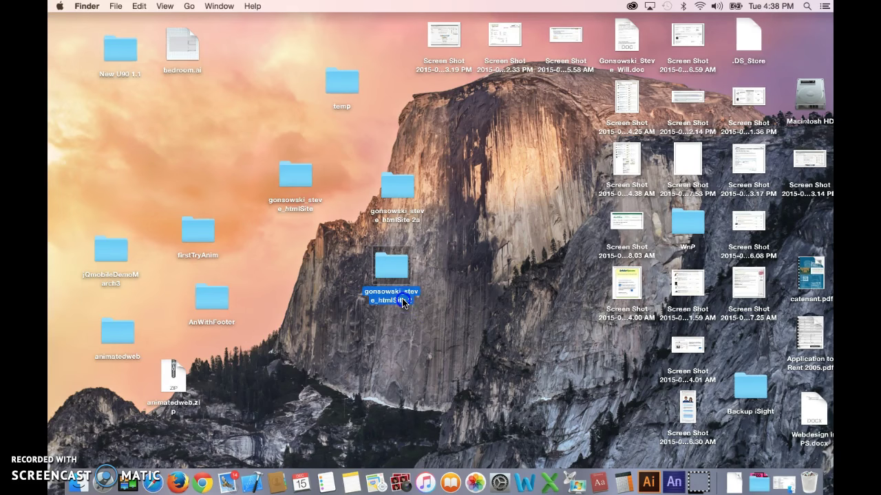
click(391, 296)
text( 2b)
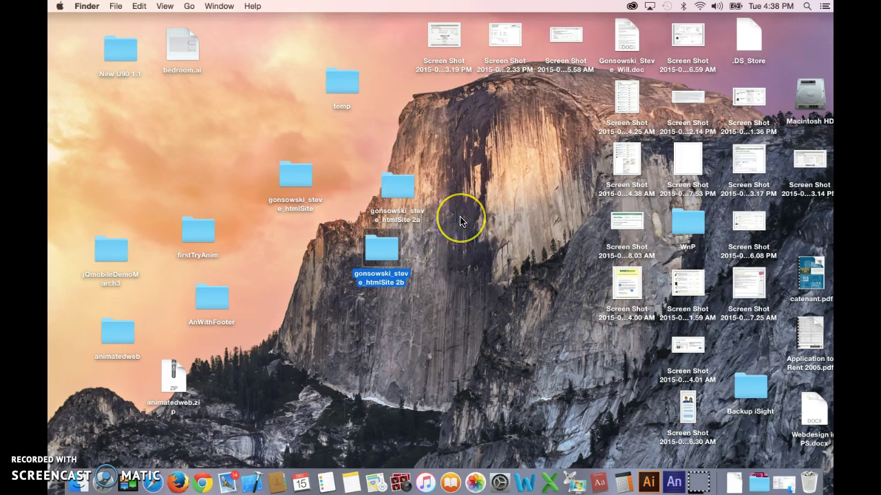
mouse_move(384, 280)
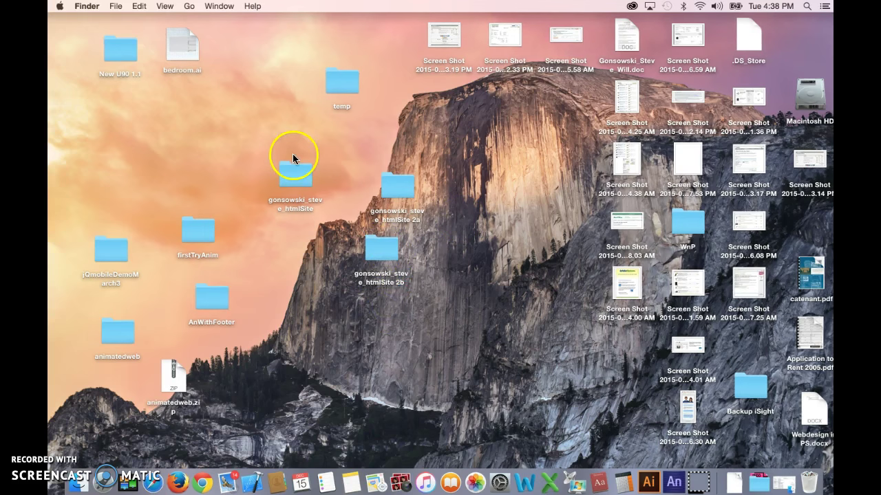
Drag the htmlSite folder up and left, and nudge the 2b copy left beneath 2a.
click(295, 172)
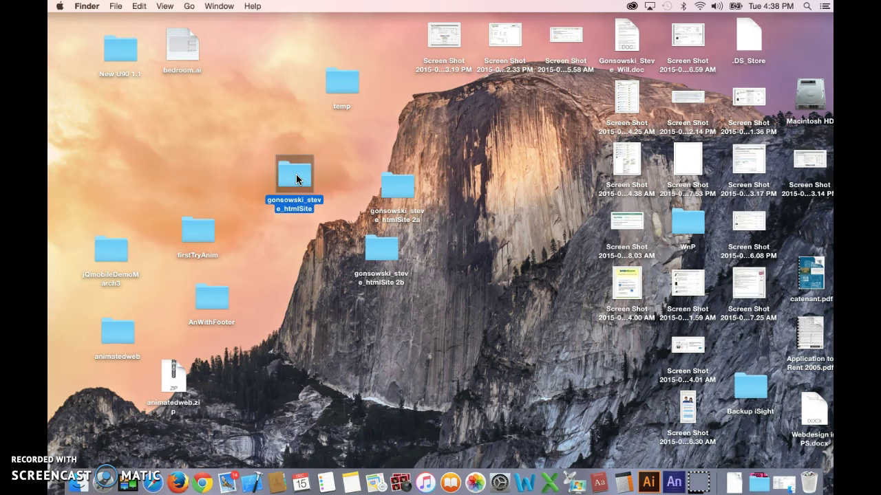
mouse_move(320, 240)
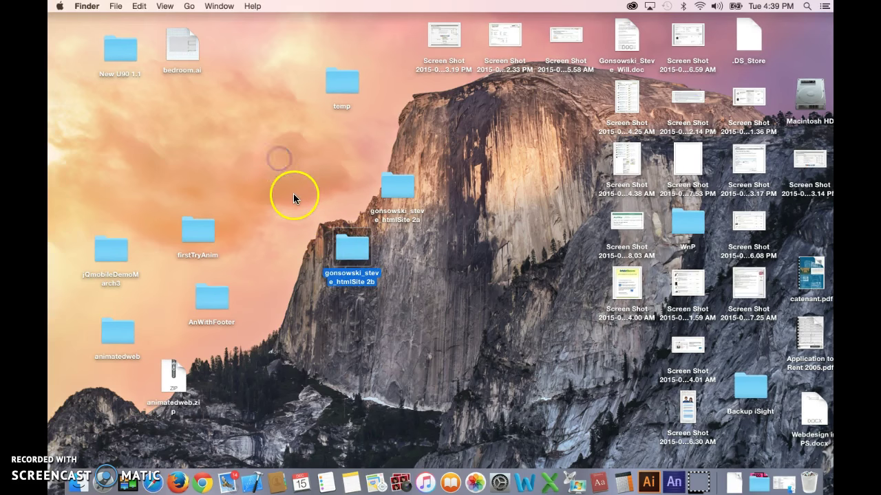
drag(351, 251, 278, 151)
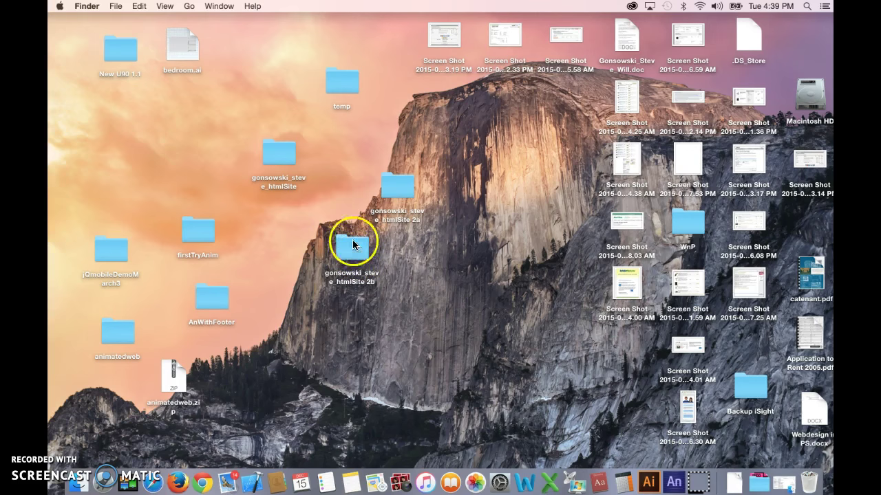
mouse_move(402, 183)
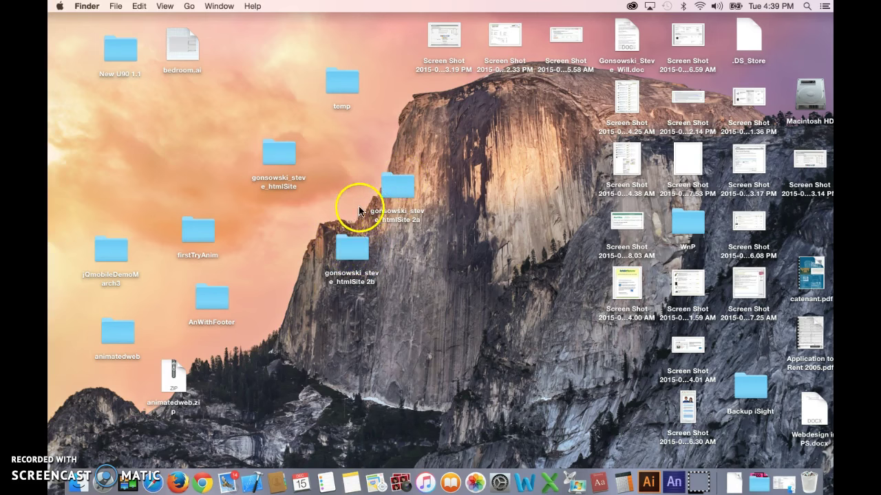
mouse_move(522, 93)
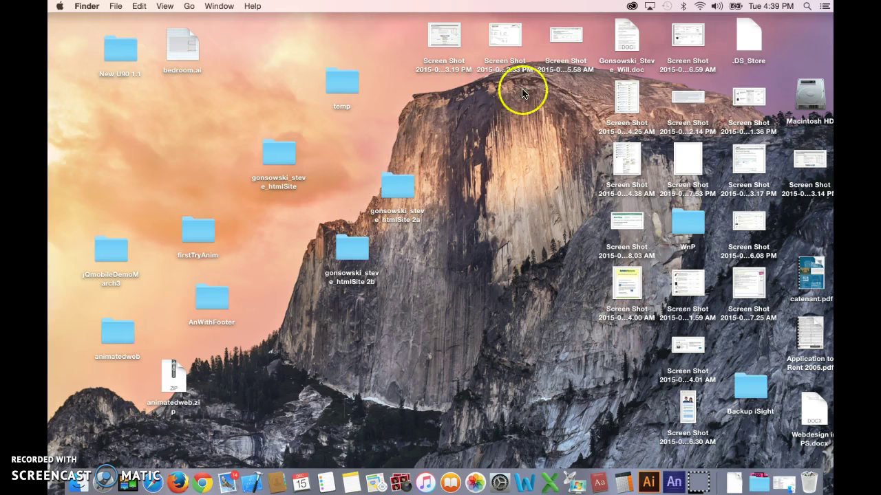
mouse_move(323, 248)
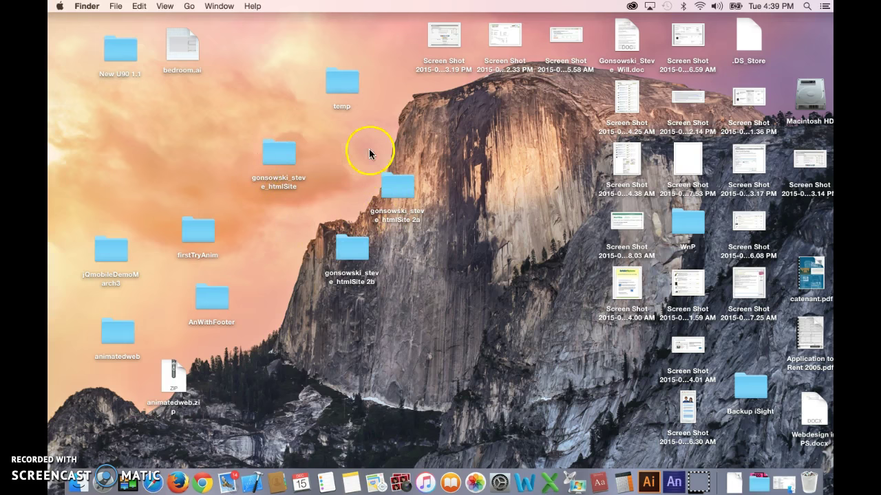
click(352, 248)
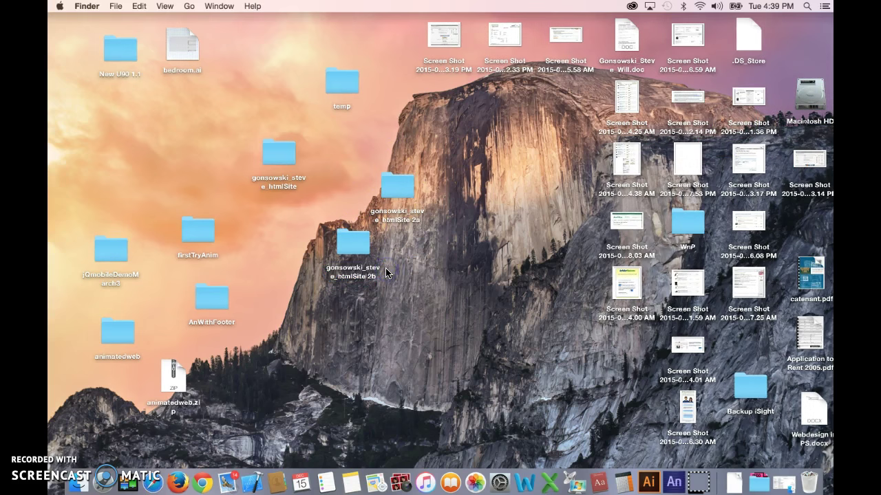
mouse_move(525, 484)
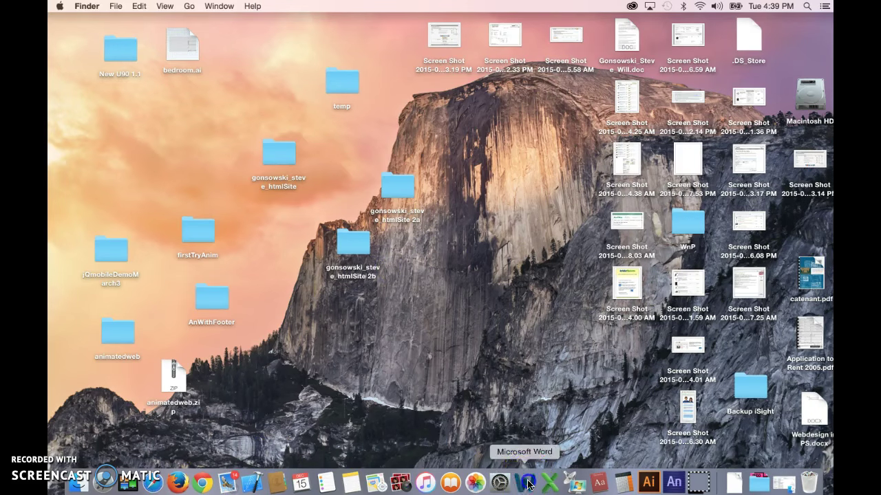
In the Word quiz, answer the copies question with 2 and type 'seq' in the numbering blank.
click(529, 482)
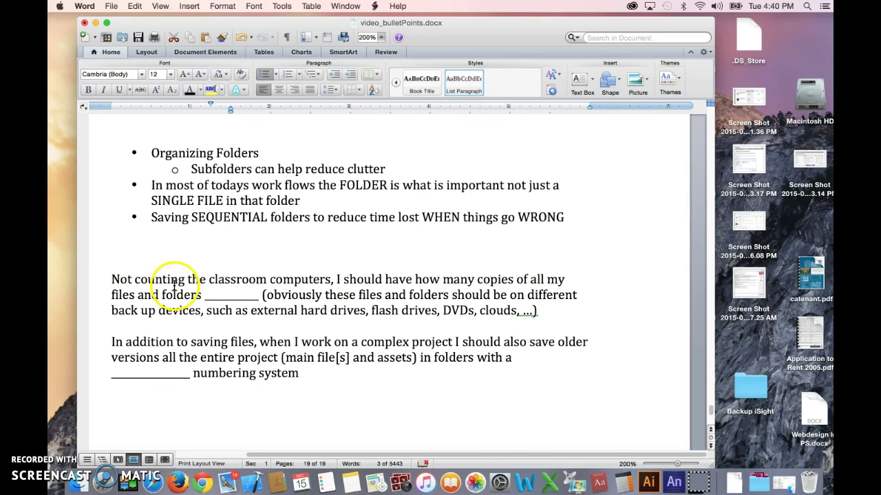
mouse_move(421, 278)
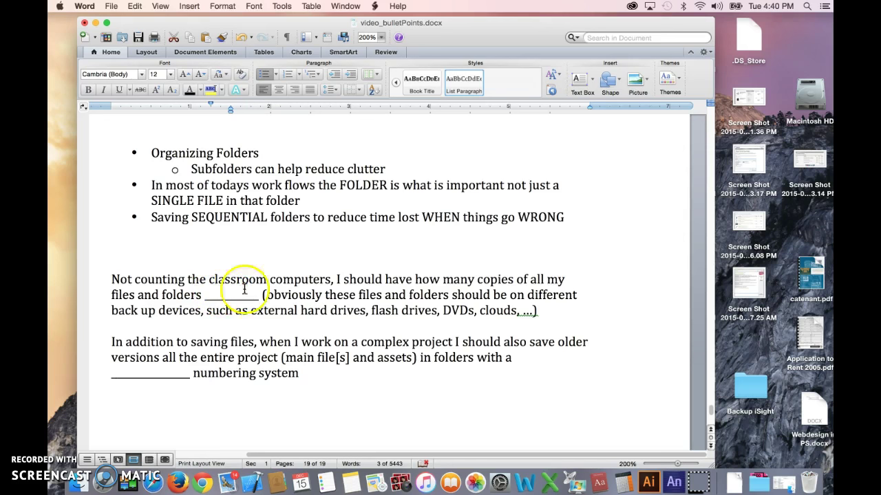
mouse_move(196, 327)
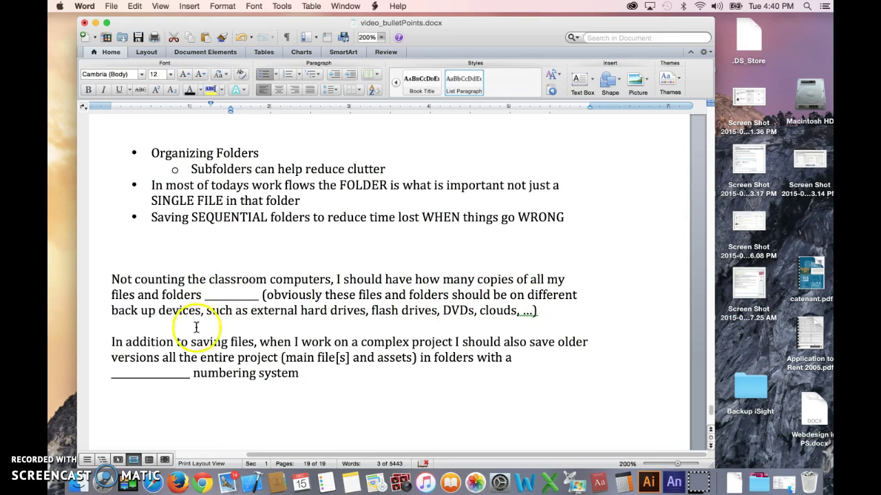
mouse_move(369, 318)
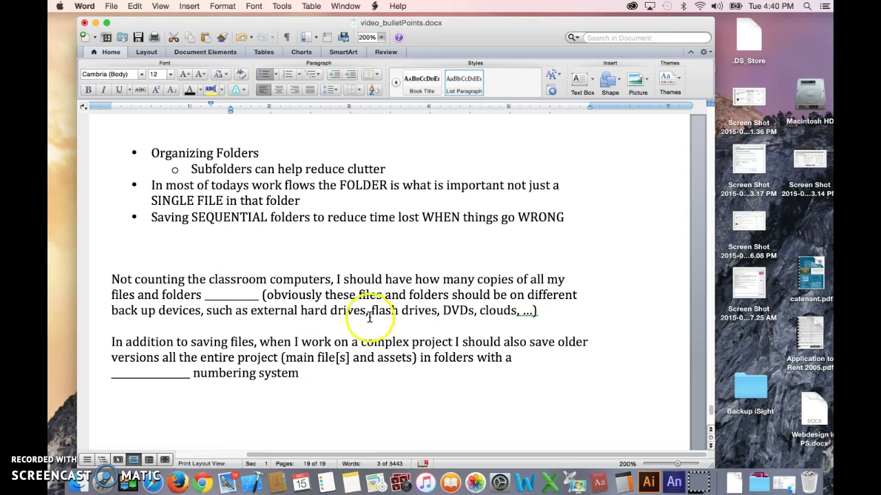
mouse_move(471, 304)
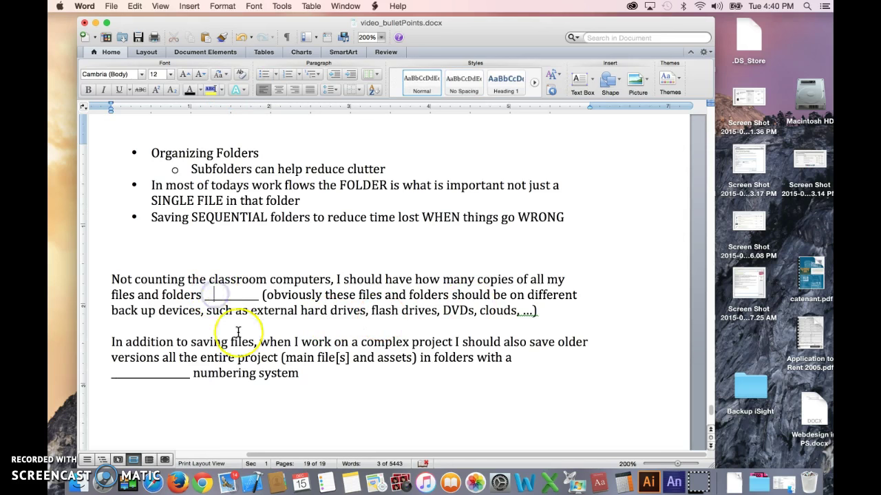
text(2)
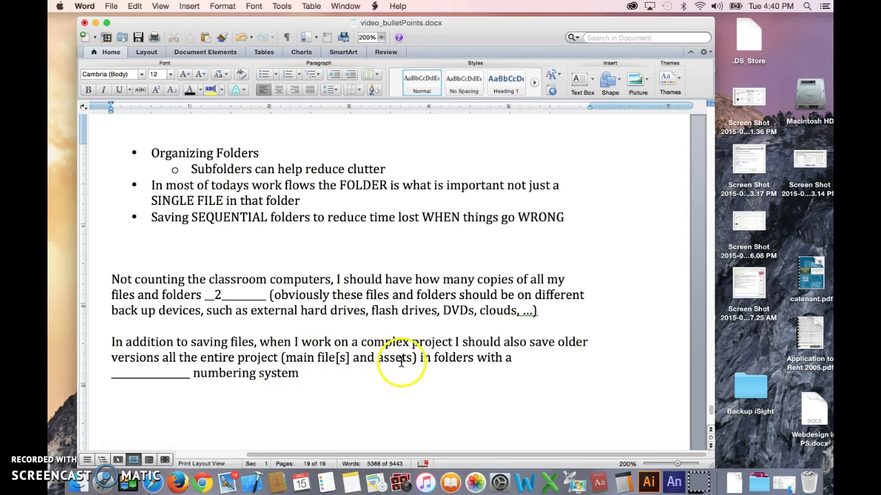
mouse_move(120, 373)
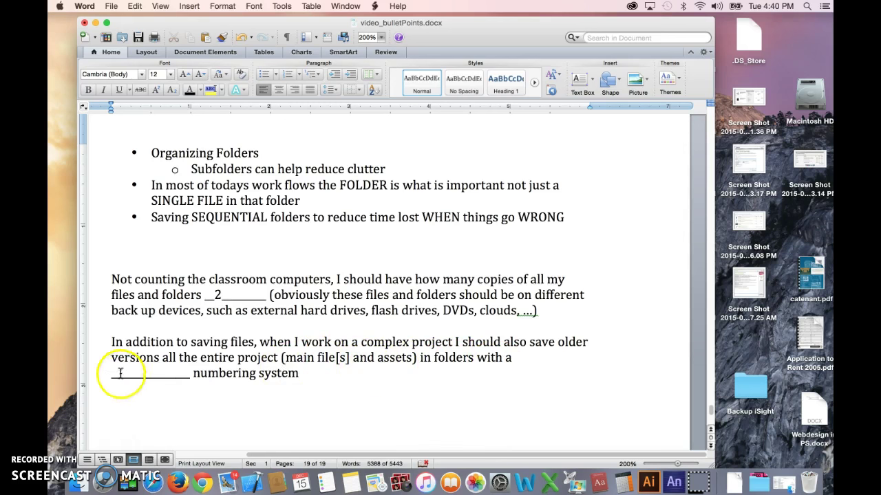
text(seq)
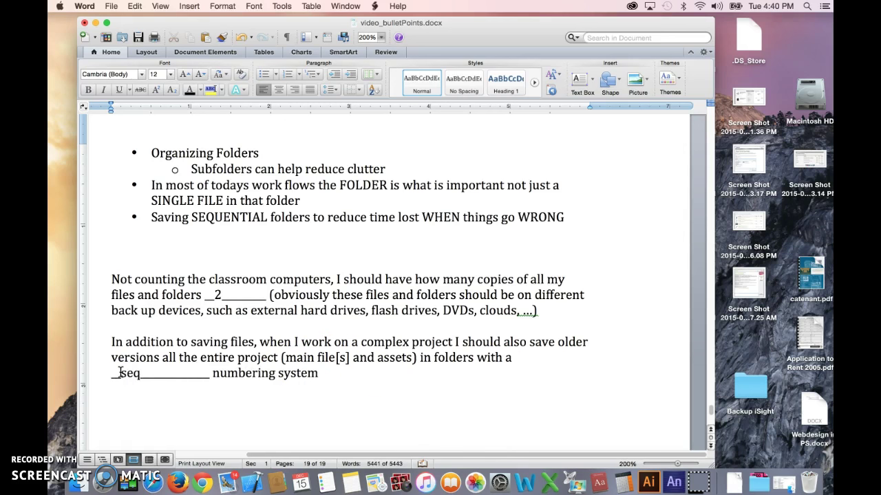